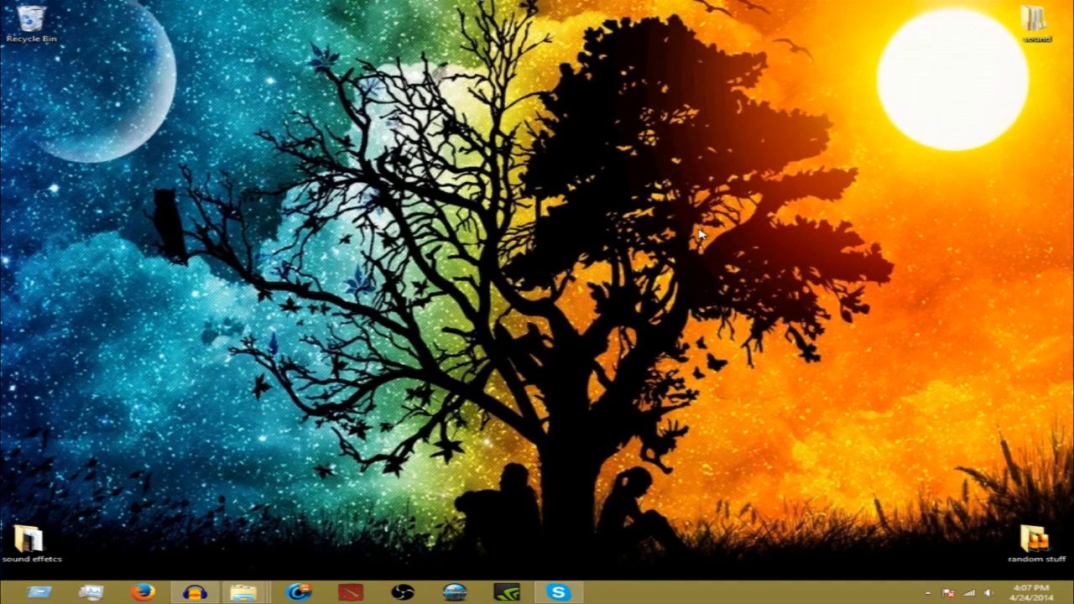
pyautogui.moveTo(486, 265)
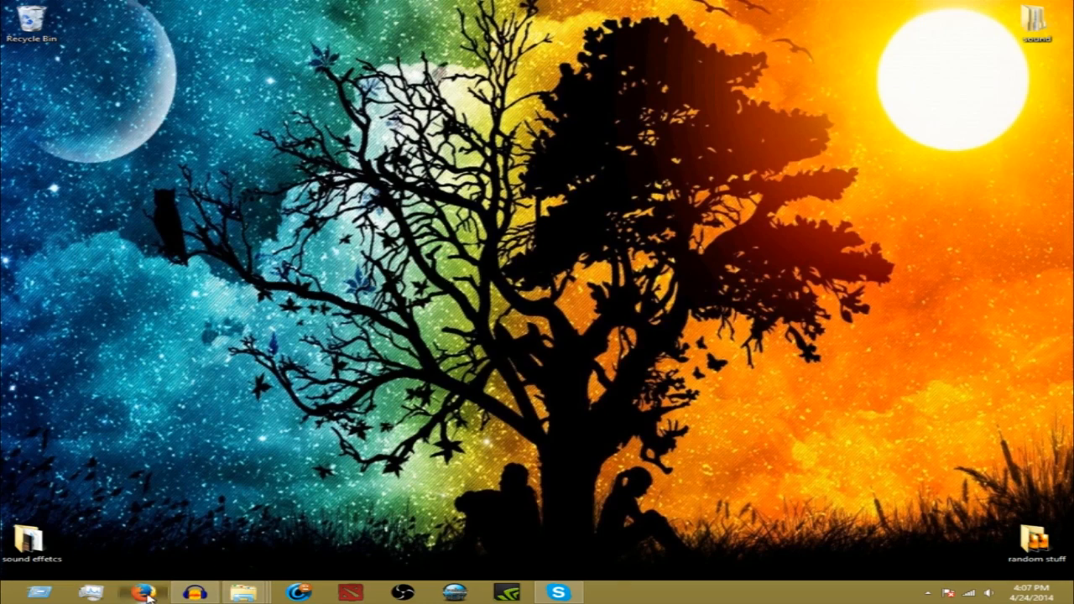
# Download the Minecraft Shaders & Optifine 1.7.2.rar archive from MediaFire, saving it to the computer.
pyautogui.click(143, 594)
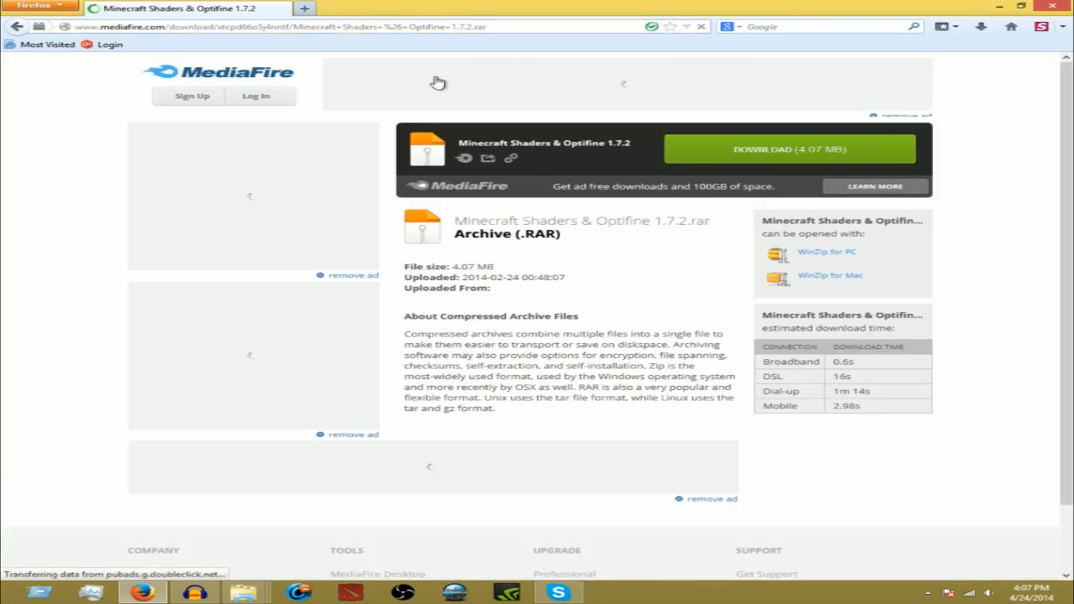
pyautogui.click(788, 148)
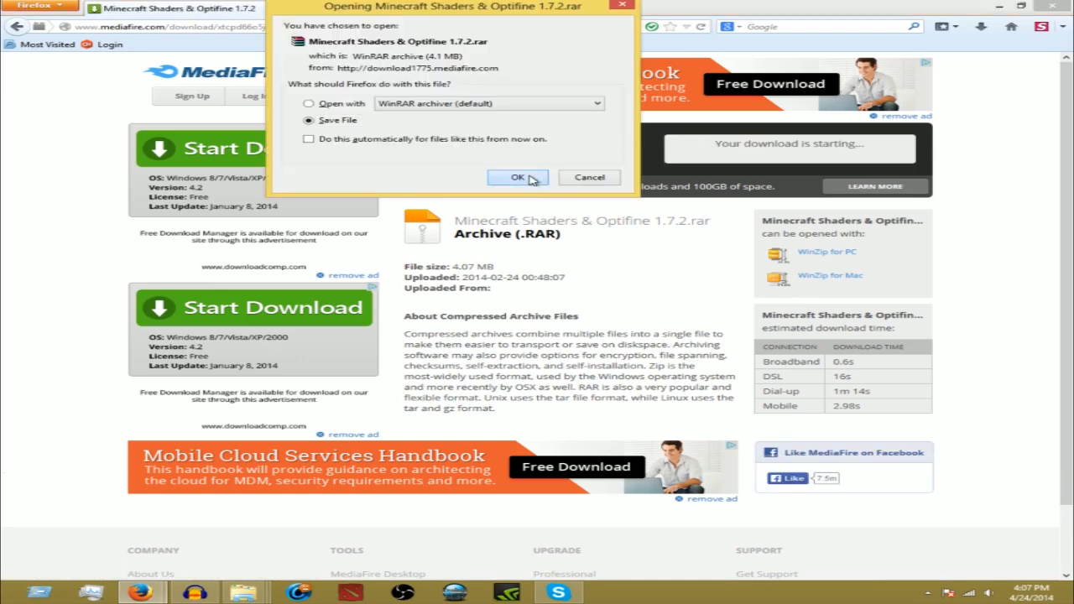
pyautogui.click(516, 178)
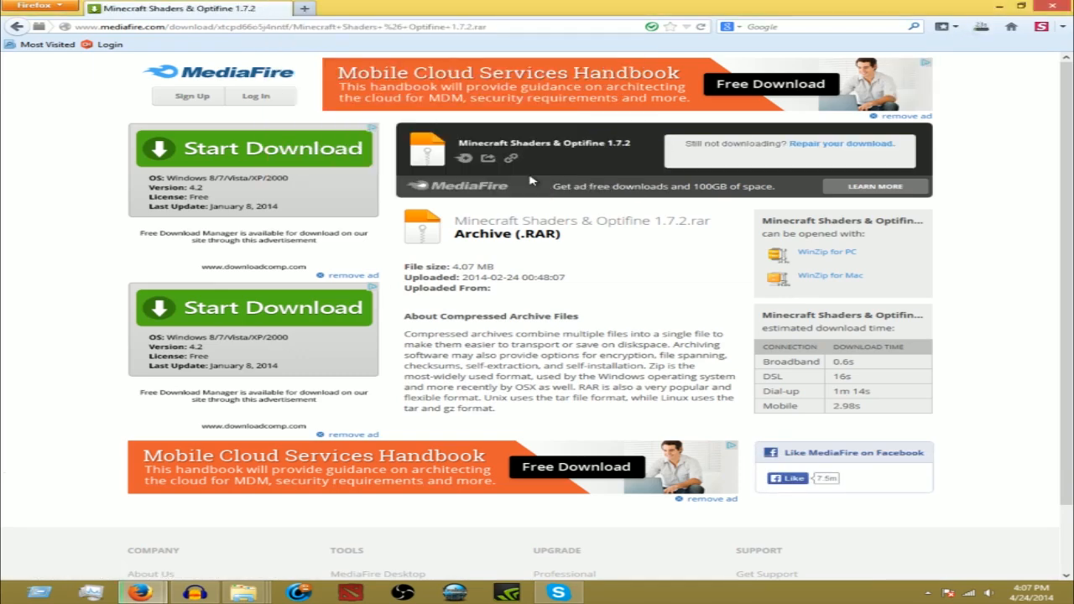
pyautogui.moveTo(252, 172)
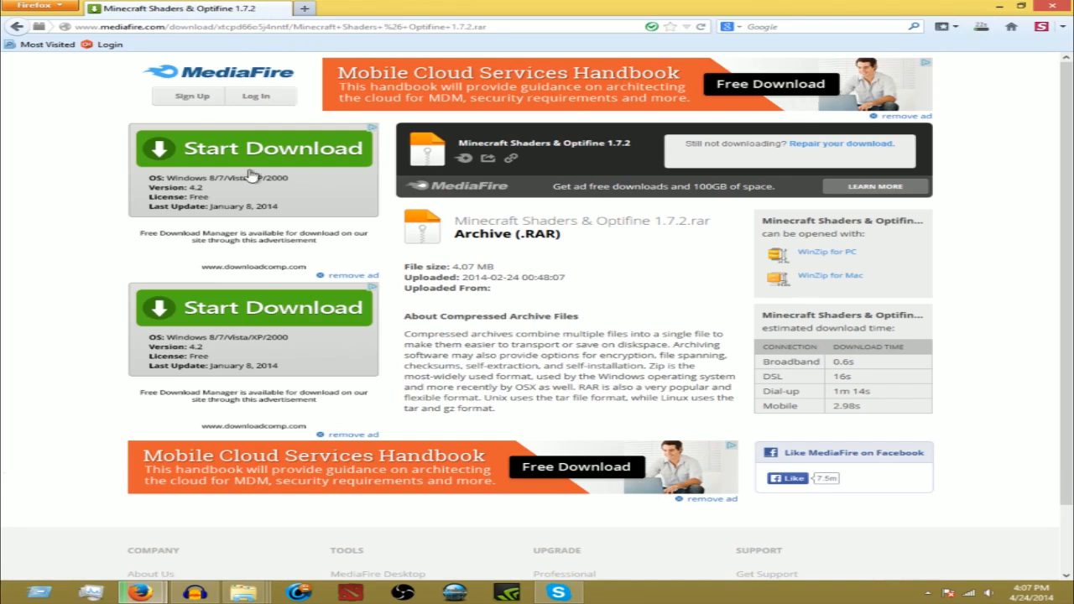
pyautogui.moveTo(267, 334)
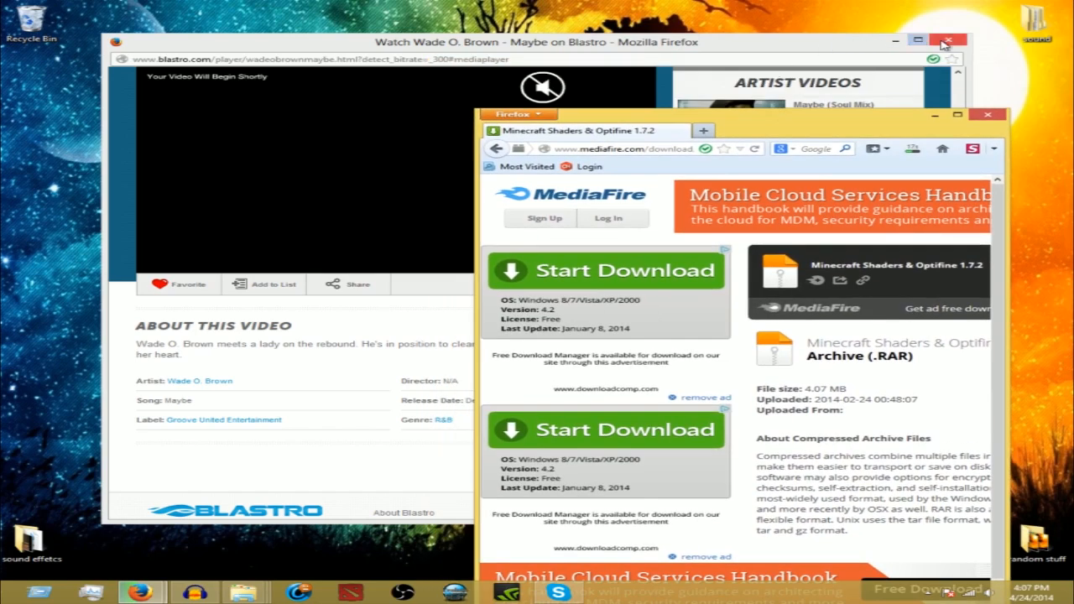
pyautogui.moveTo(947, 41)
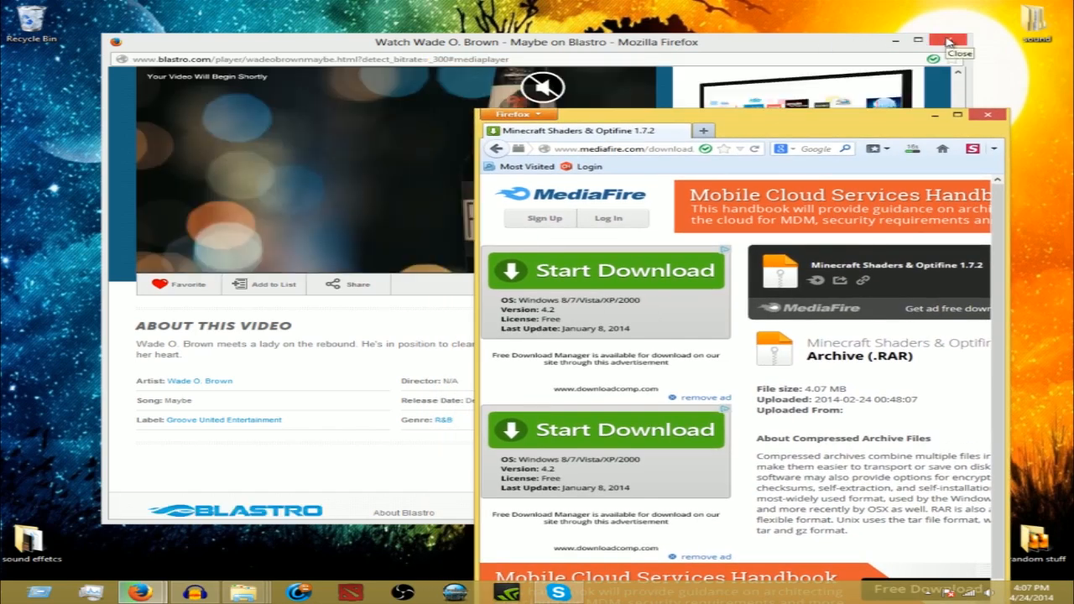
# Close the music video browser window, keep the .rar on the desktop and go to the AppData Roaming folder.
pyautogui.click(946, 41)
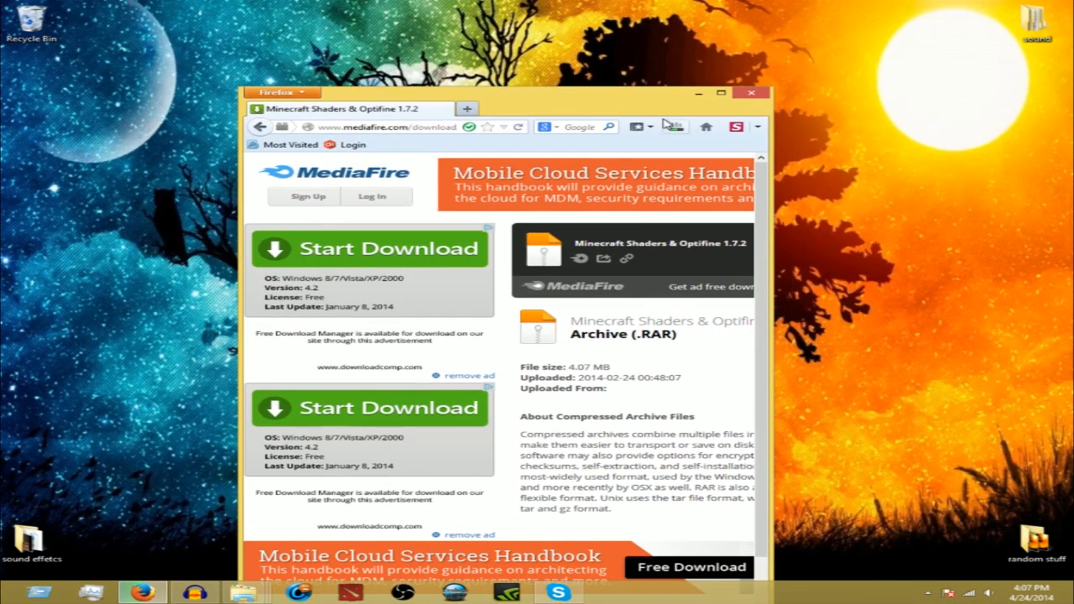
pyautogui.click(675, 128)
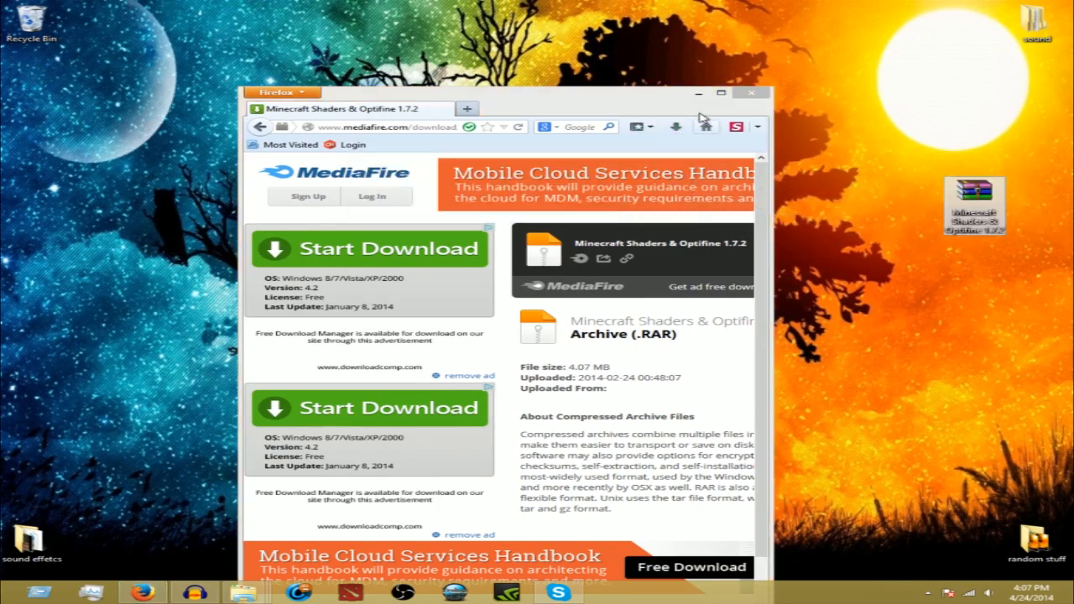
pyautogui.click(750, 93)
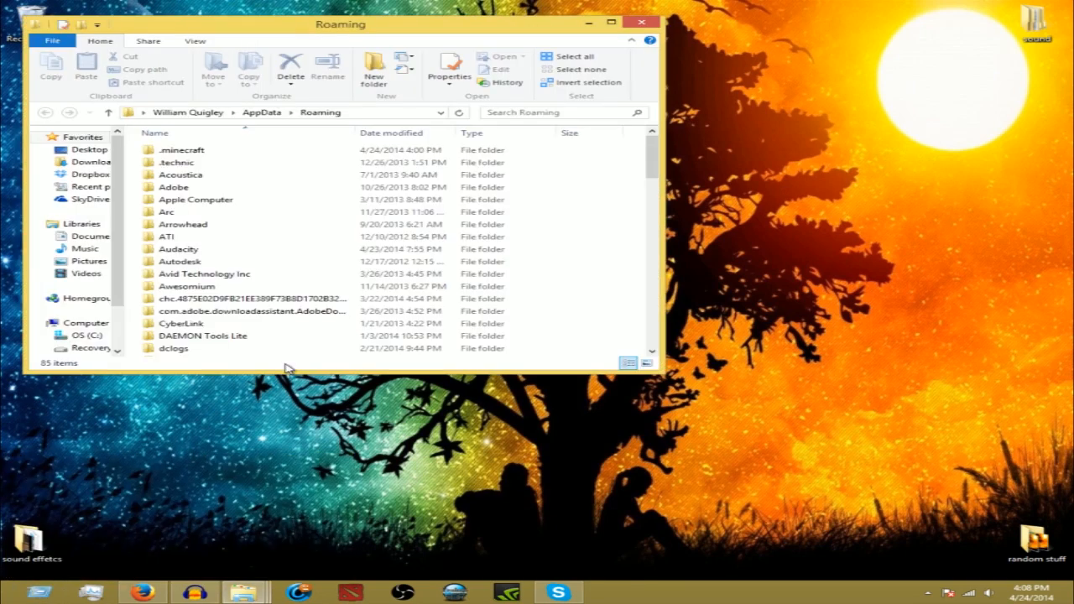
# Go into the .minecraft folder and view the shaders archive contents in WinRAR.
pyautogui.doubleClick(181, 149)
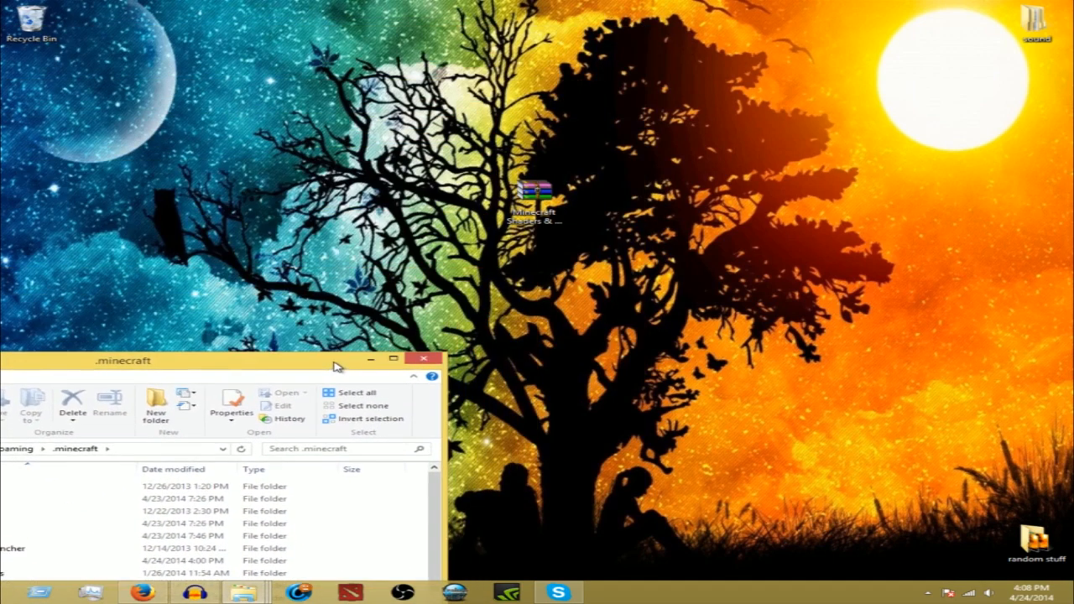
pyautogui.doubleClick(535, 191)
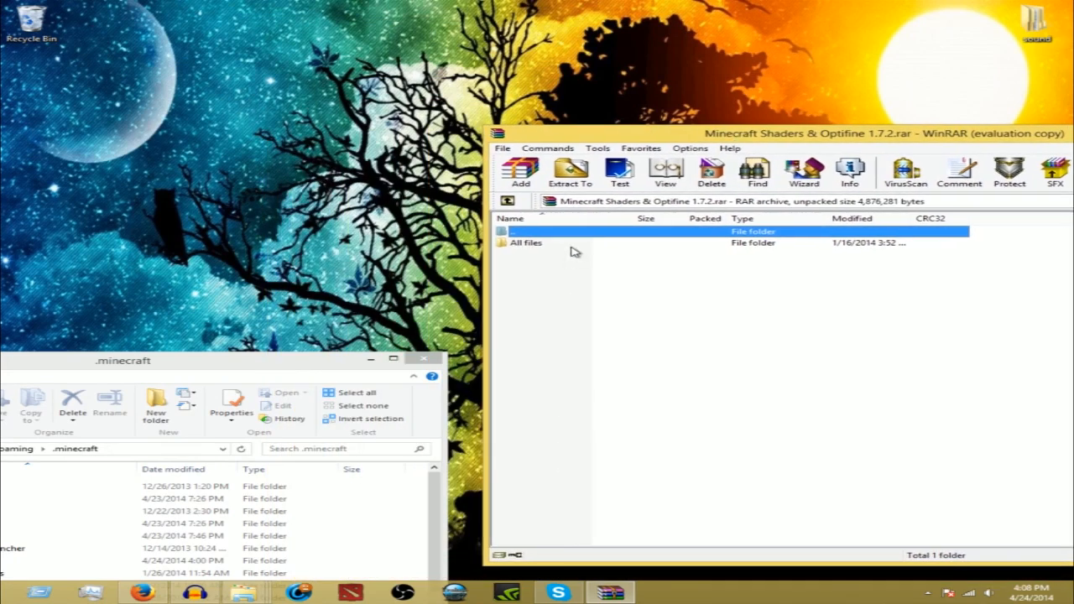
# Run the forge-1.7.2 jar from the archive's All files folder and install the Forge client profile.
pyautogui.doubleClick(527, 242)
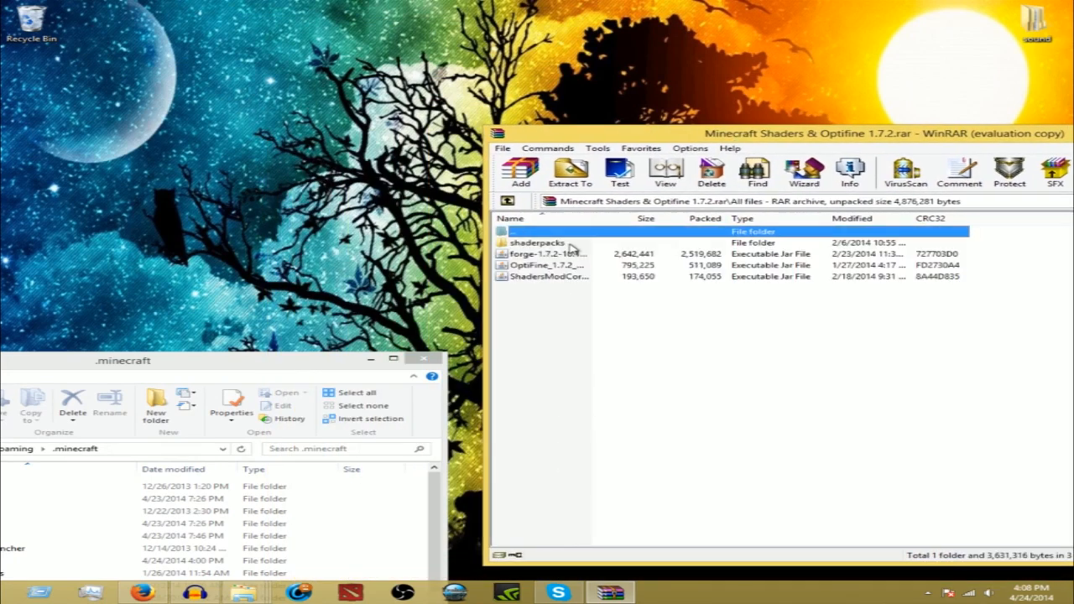
pyautogui.click(546, 254)
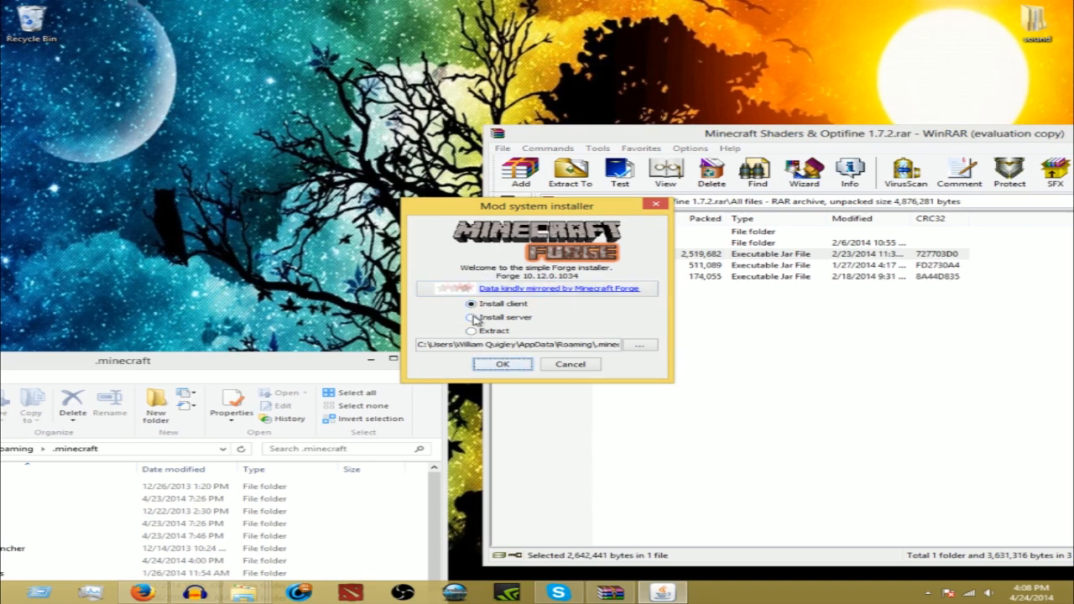
pyautogui.moveTo(472, 315)
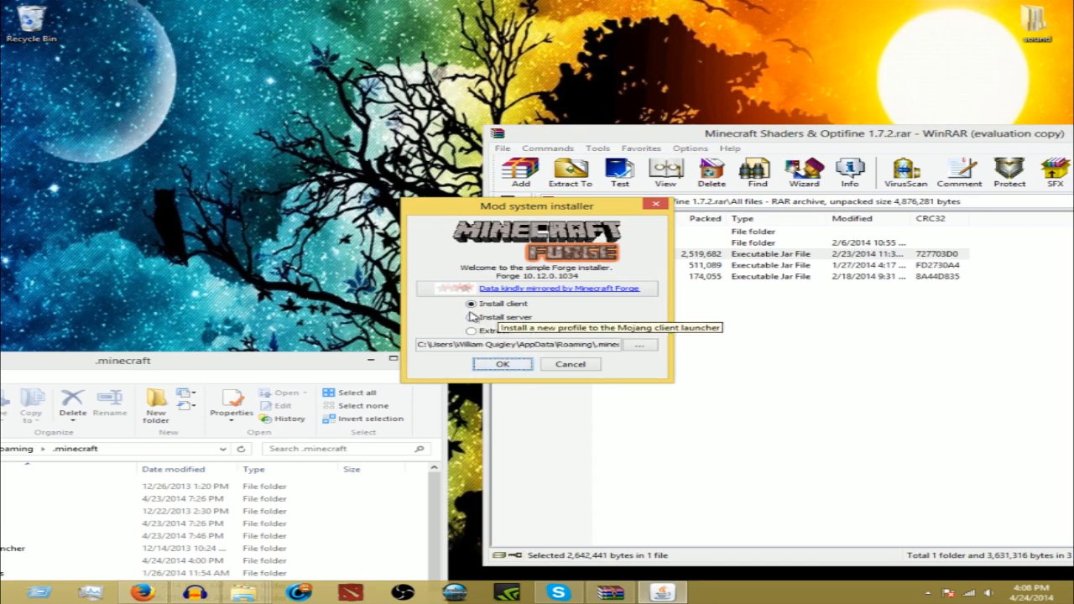
pyautogui.moveTo(485, 328)
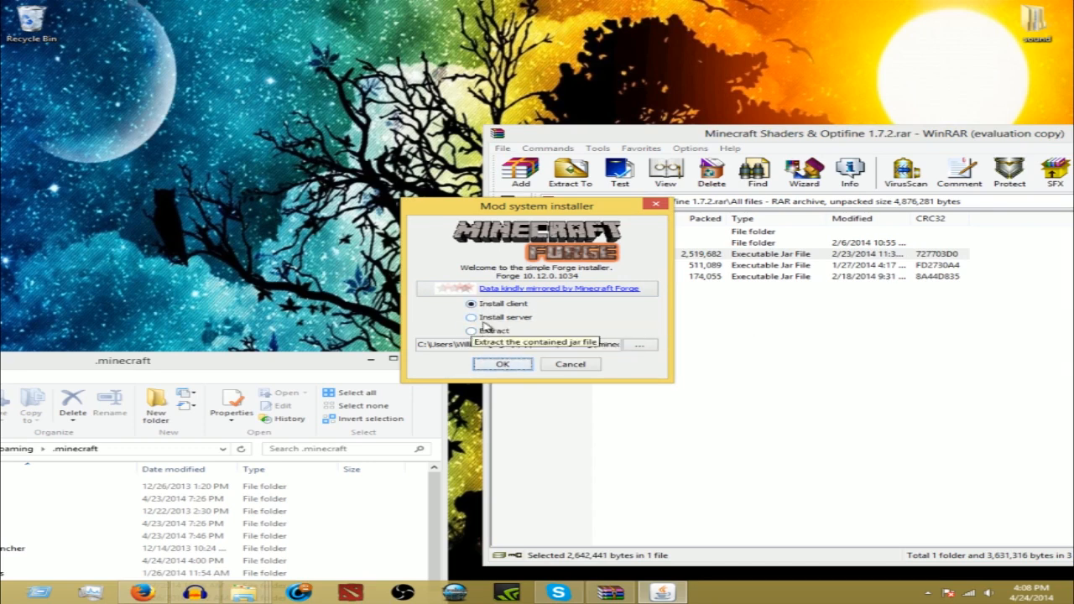
pyautogui.moveTo(282, 370)
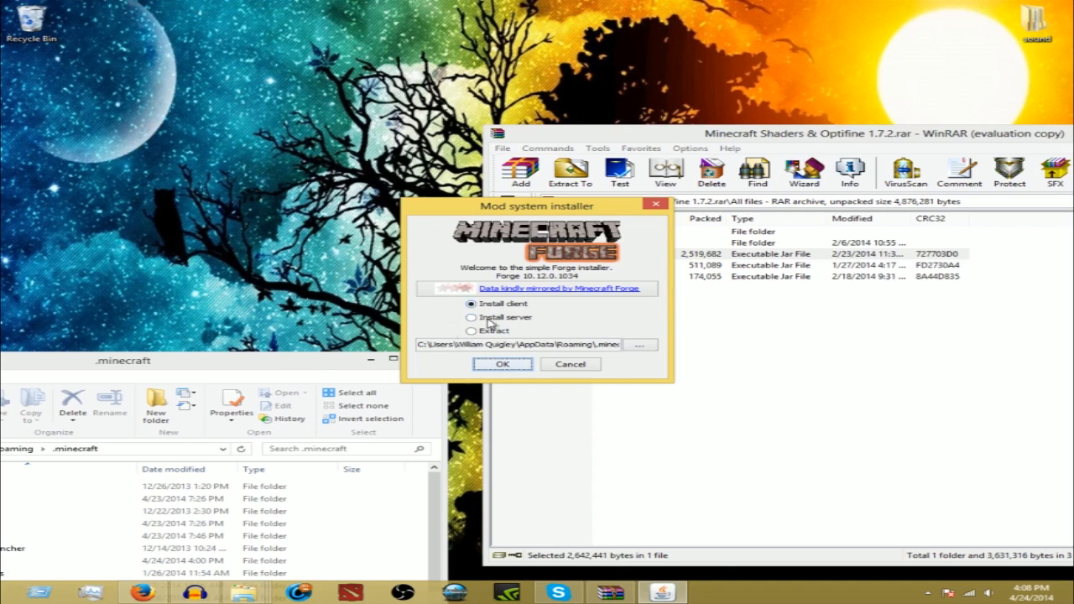
pyautogui.click(502, 364)
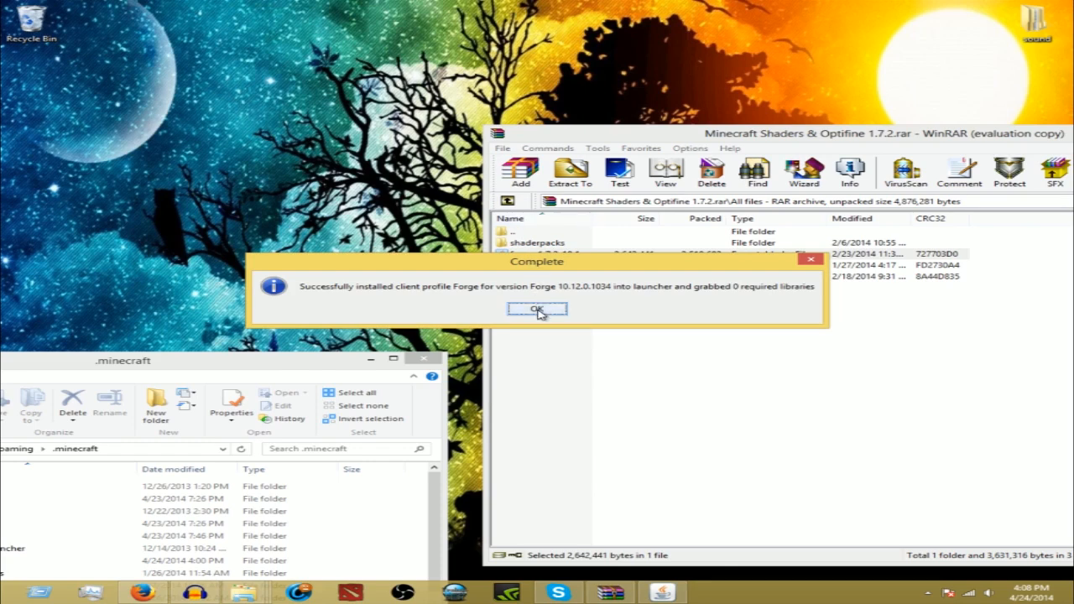
# Dismiss the Forge Complete message and delete the old empty mods folder in .minecraft.
pyautogui.click(537, 309)
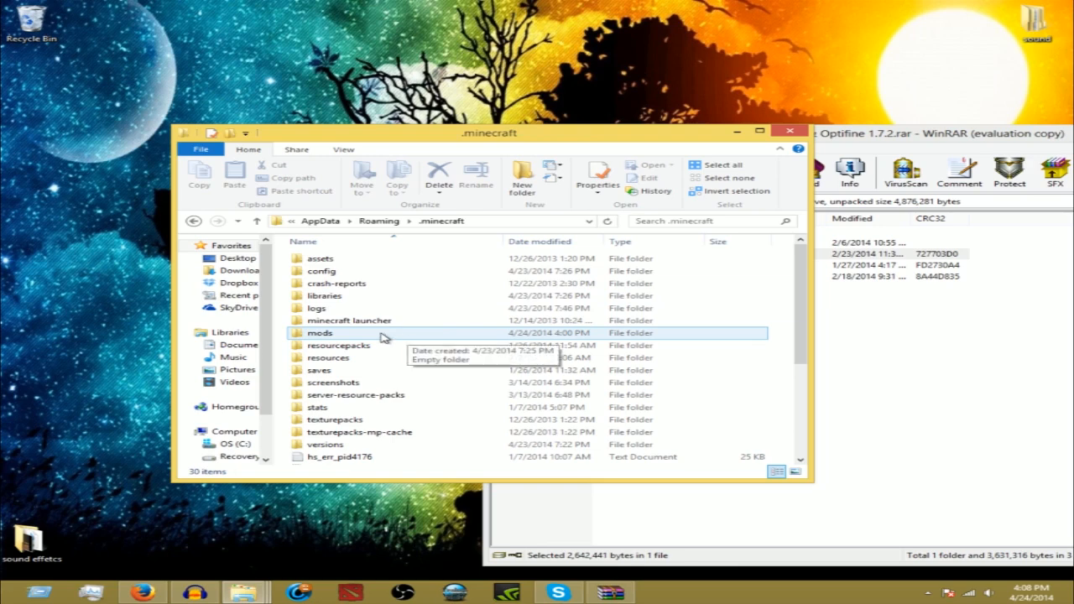
pyautogui.rightClick(339, 335)
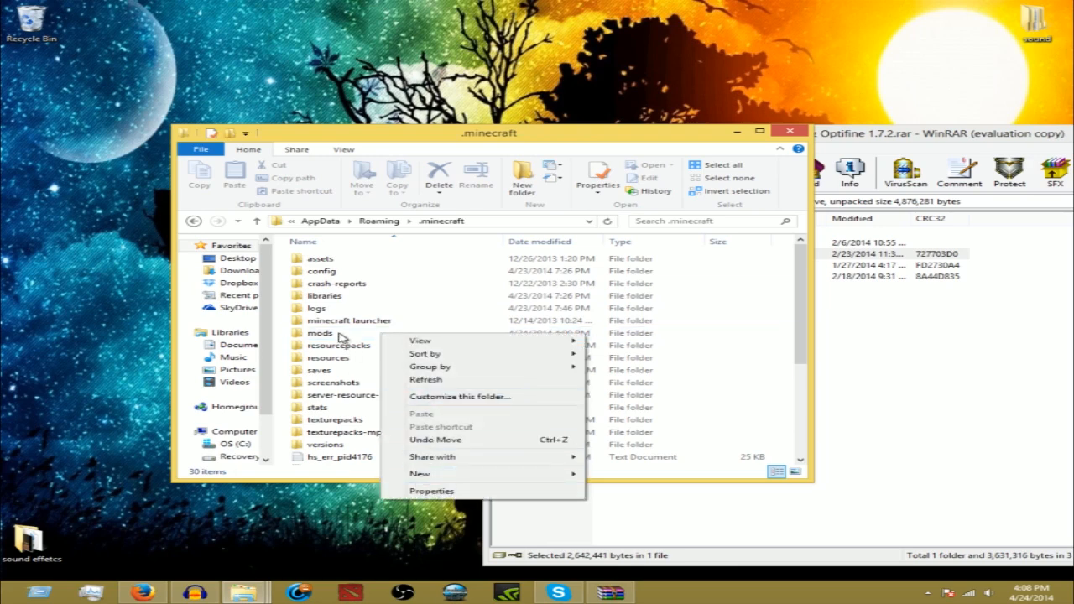
pyautogui.rightClick(318, 332)
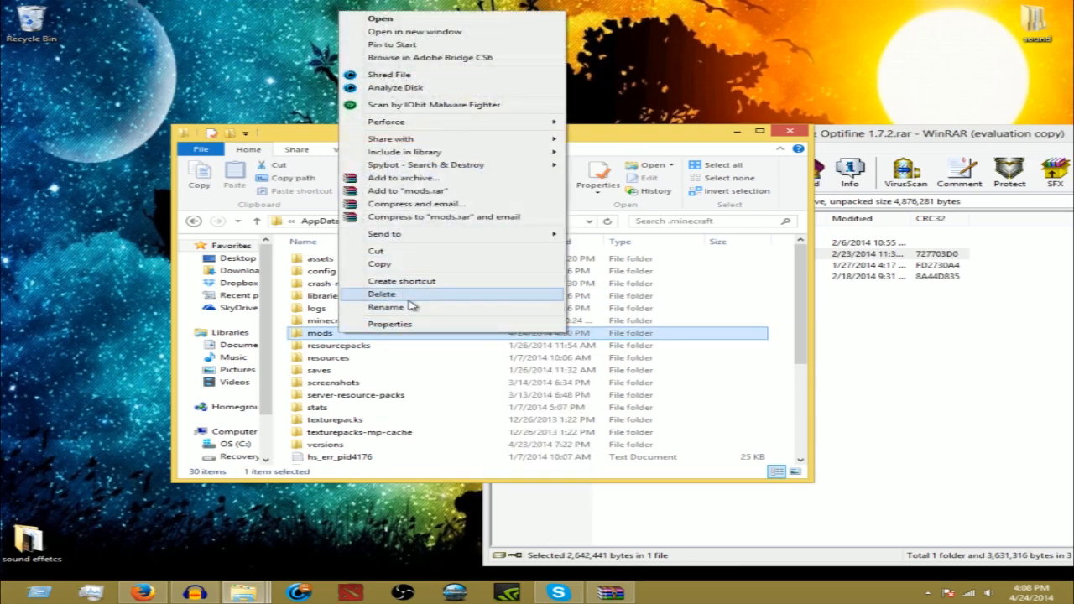
pyautogui.click(383, 294)
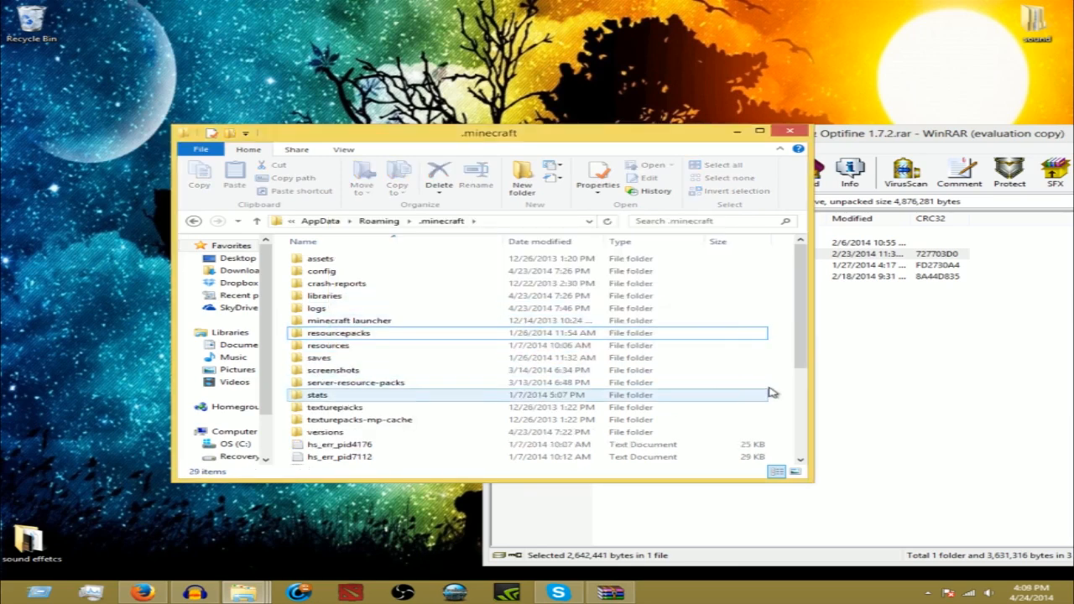
pyautogui.scroll(-3)
pyautogui.write('mods')
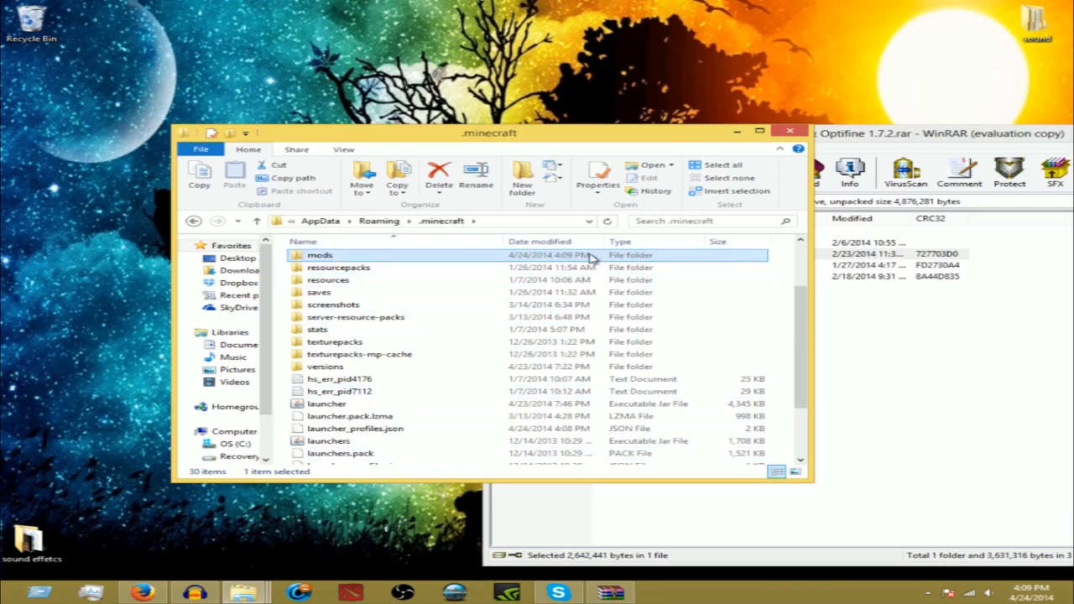
# Put the OptiFine_1.7.2_HD_U_C2 and ShadersModCore-v2.3.9 jars into the new mods folder.
pyautogui.doubleClick(318, 255)
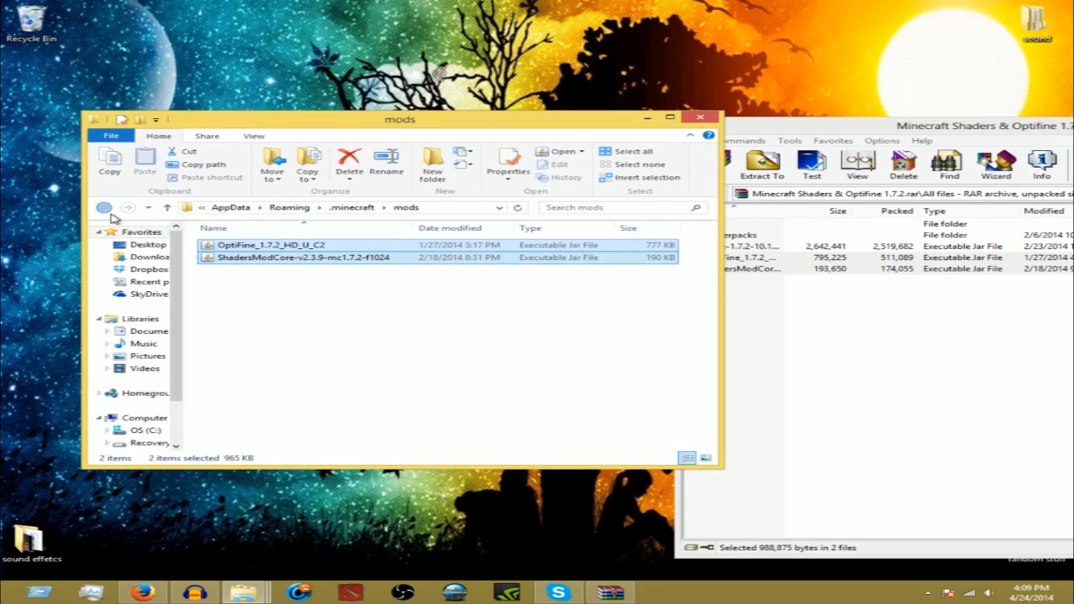
pyautogui.click(104, 208)
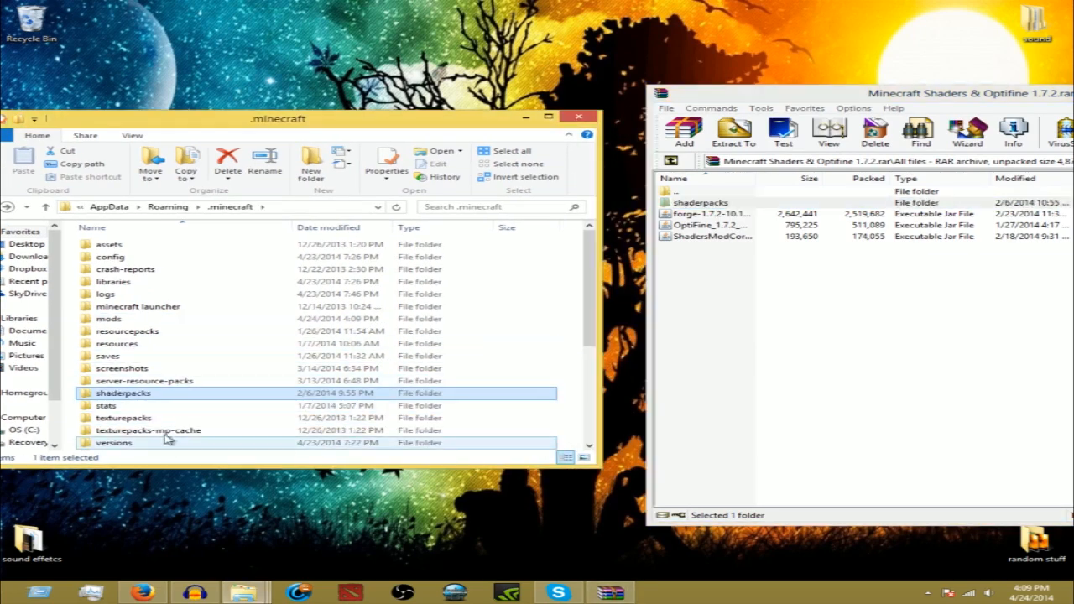
pyautogui.moveTo(241, 433)
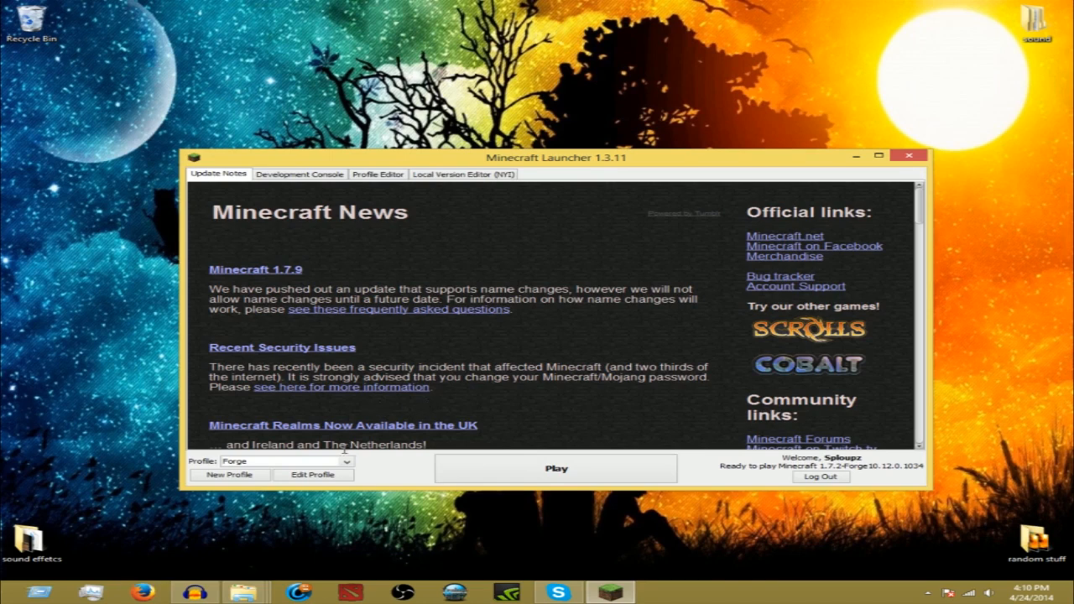
# Select the Forge profile in the launcher and start Minecraft 1.7.2 with it.
pyautogui.click(346, 459)
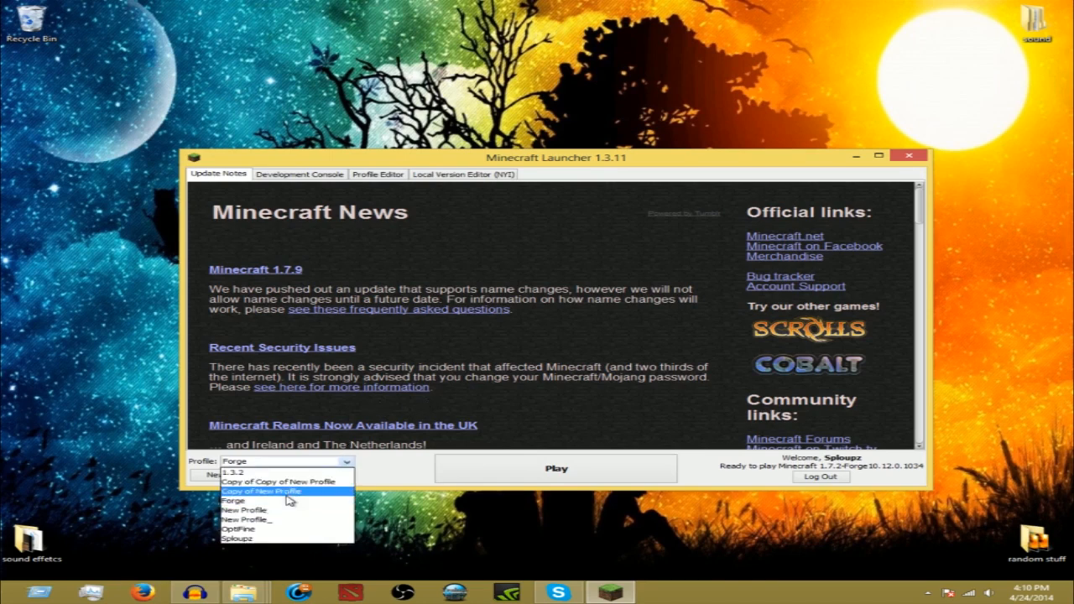
pyautogui.moveTo(245, 510)
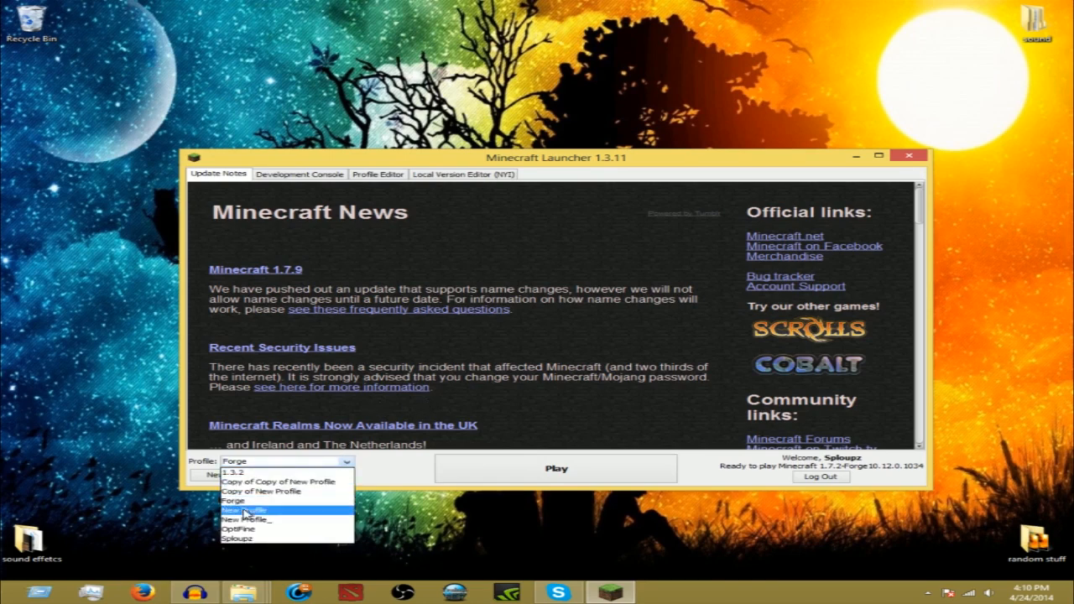
pyautogui.moveTo(244, 500)
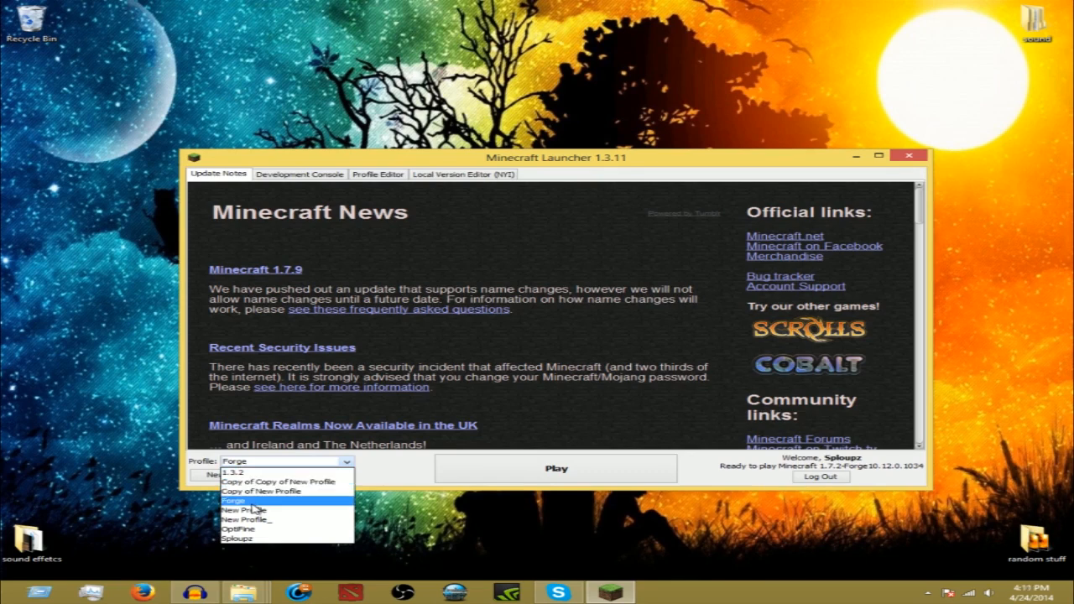
pyautogui.click(233, 500)
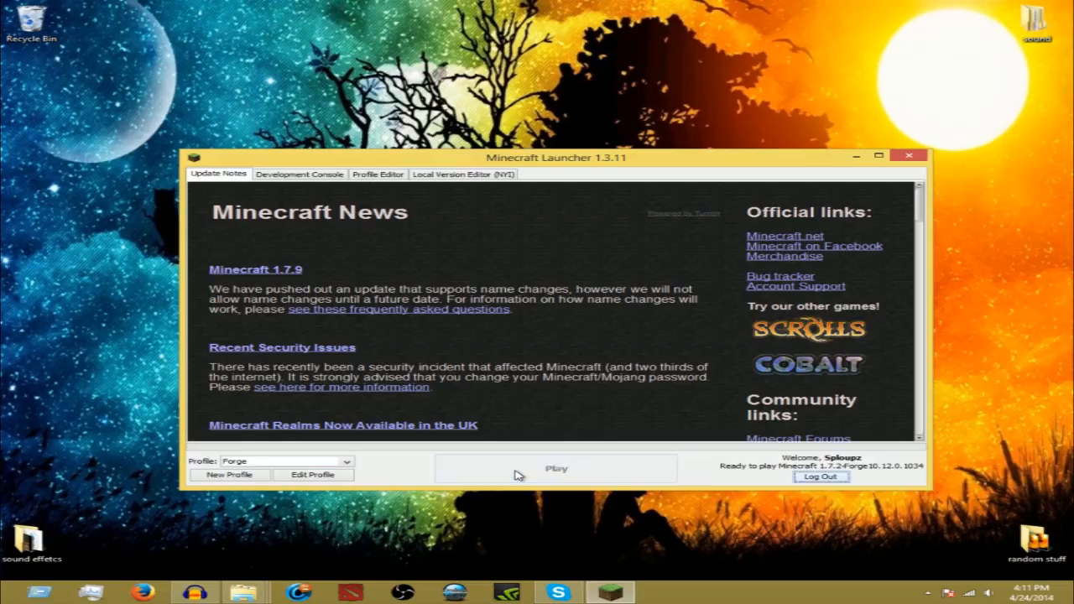
pyautogui.click(556, 468)
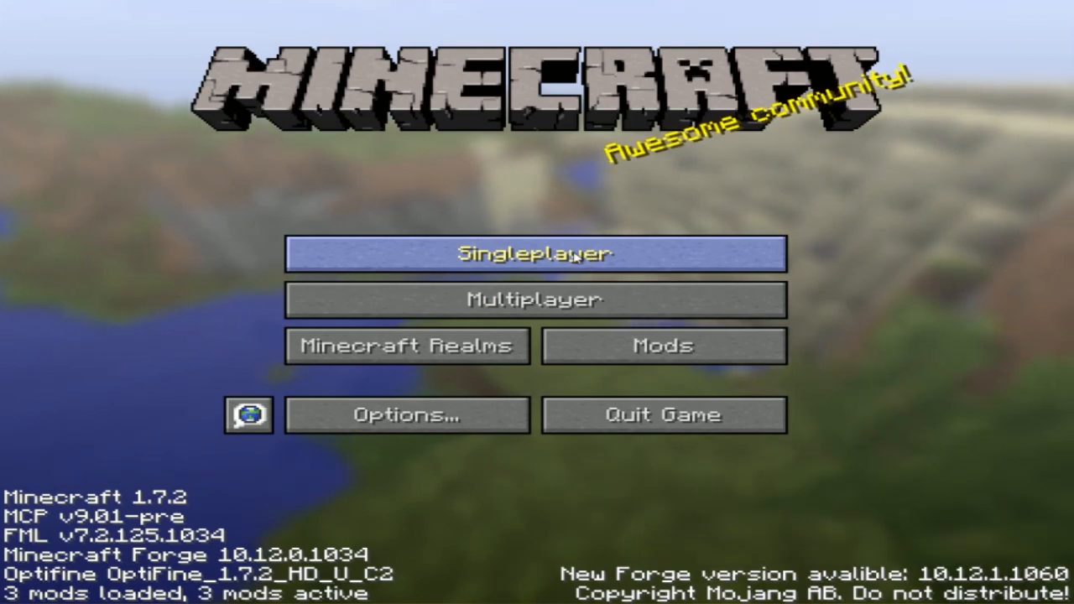
# Load the singleplayer world and look around the cliffs, waterfall and ocean.
pyautogui.click(534, 255)
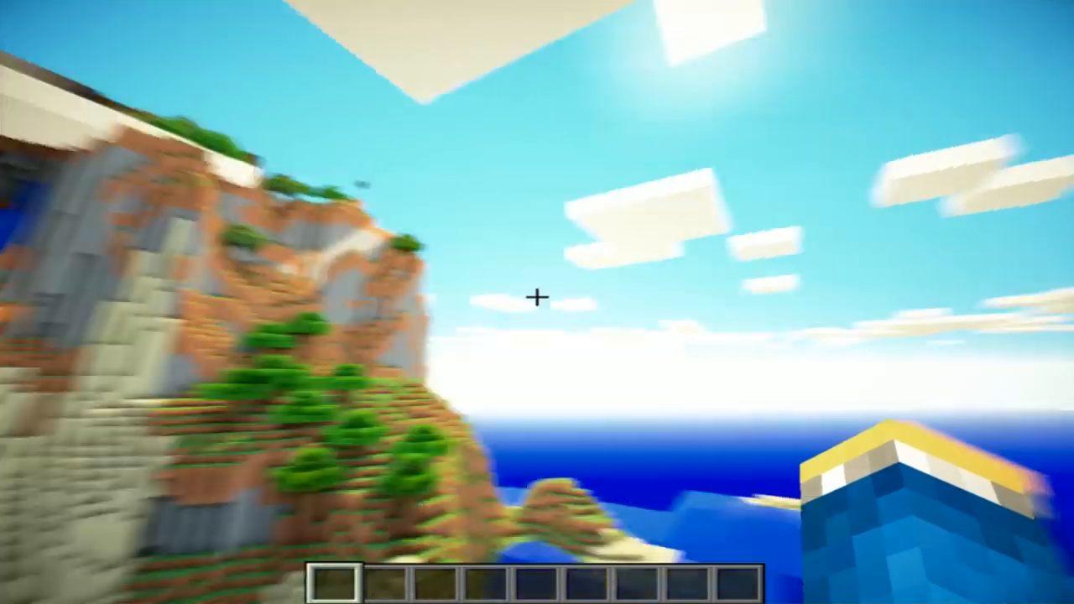
pyautogui.moveTo(537, 302)
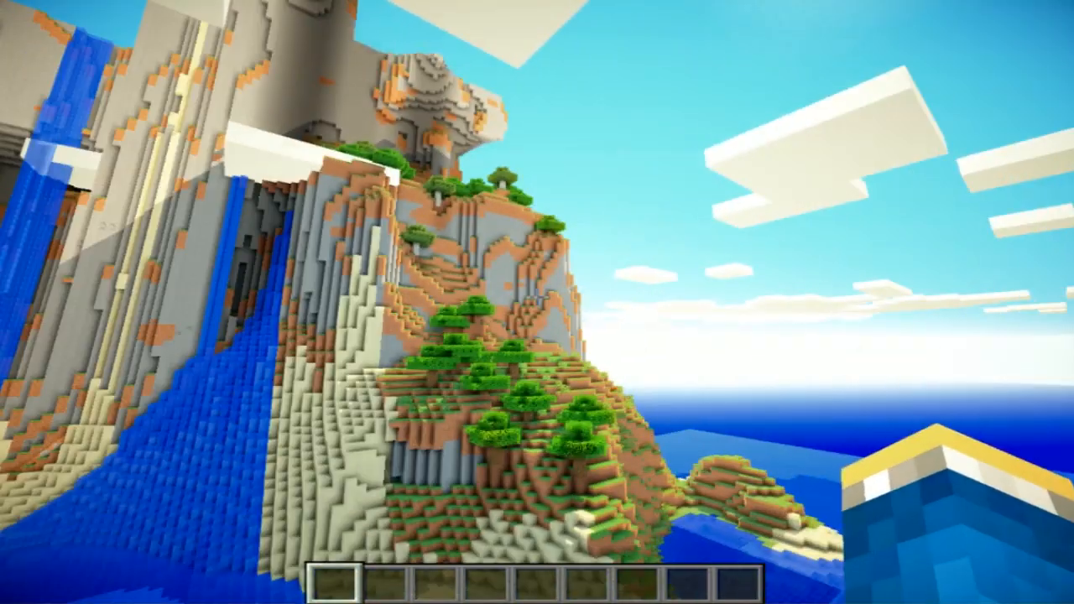
pyautogui.moveTo(536, 302)
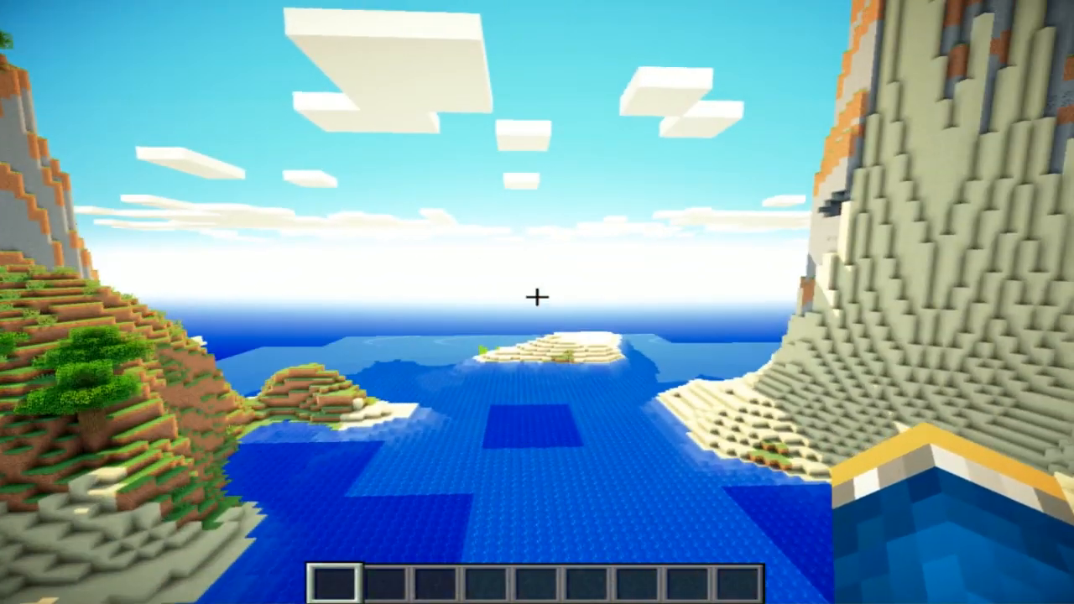
pyautogui.moveTo(536, 302)
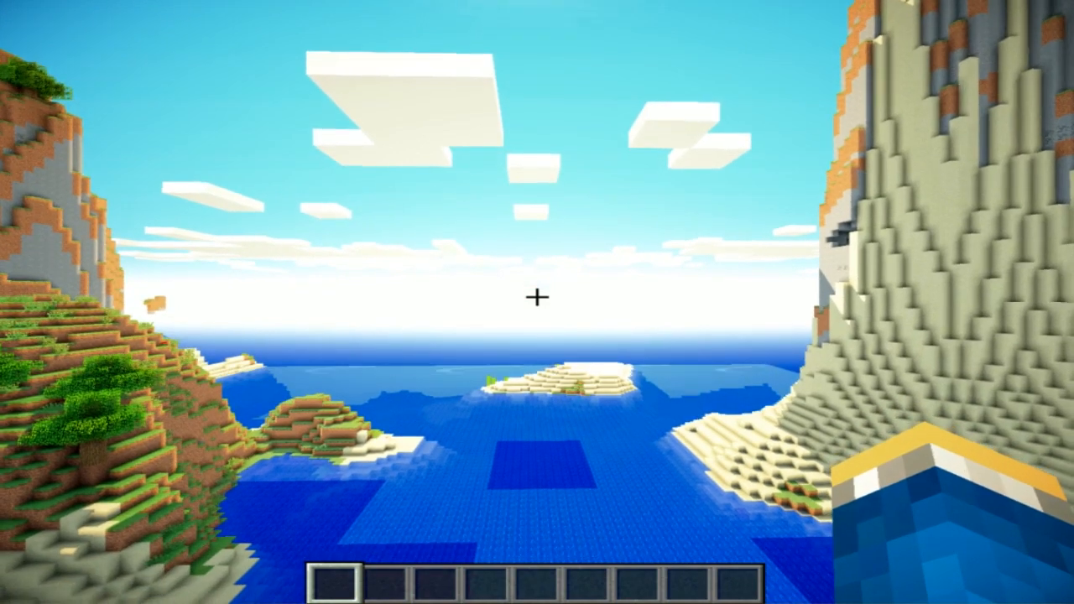
# Pause the game and reach the Shaders list via Options, browsing the installed shader packs.
pyautogui.press('Escape')
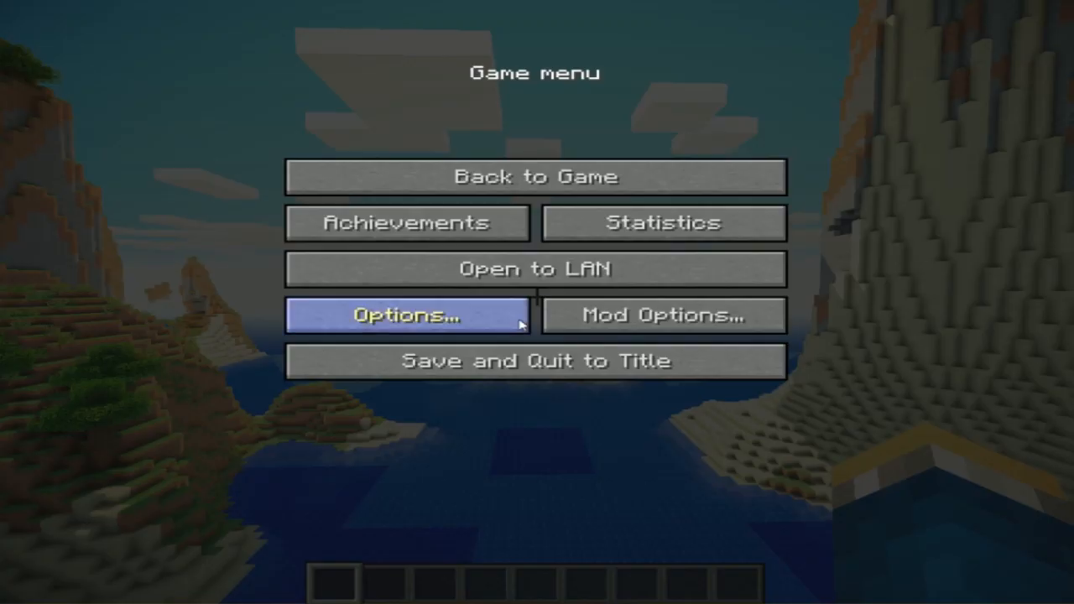
pyautogui.click(406, 315)
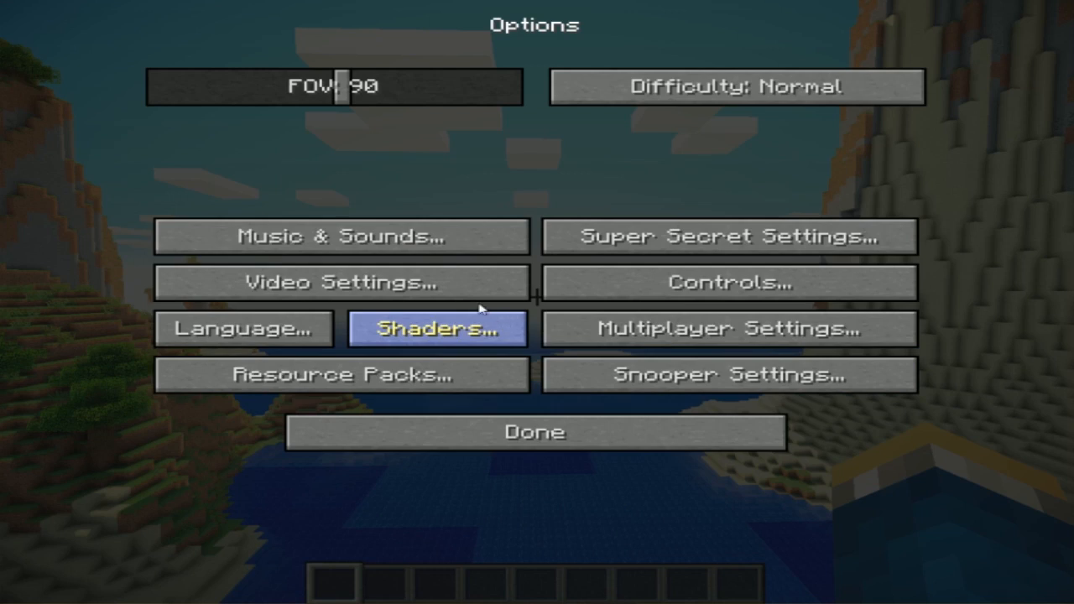
pyautogui.moveTo(241, 327)
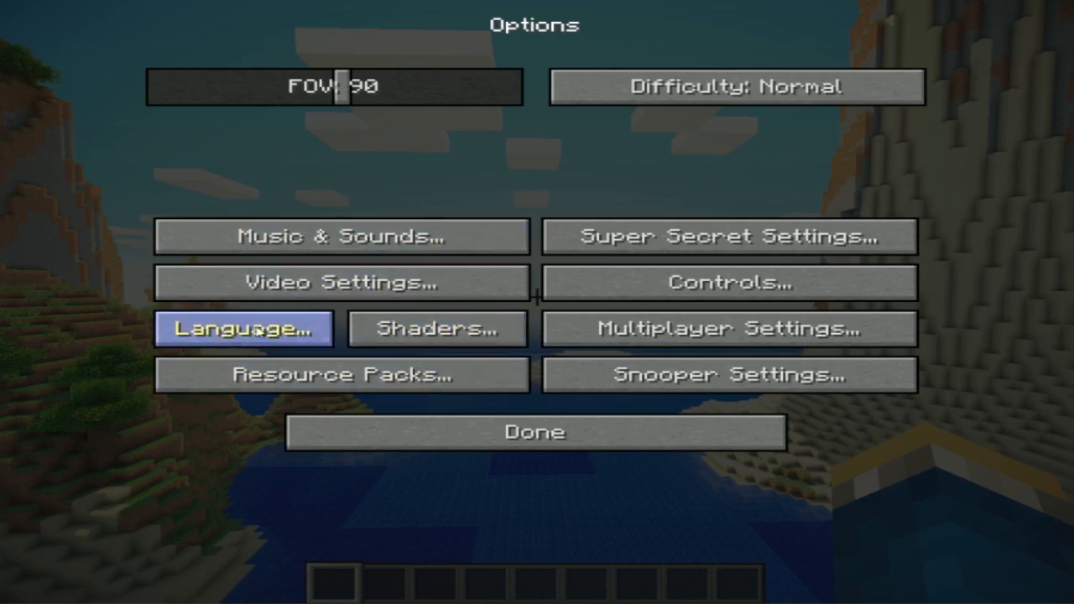
pyautogui.moveTo(436, 327)
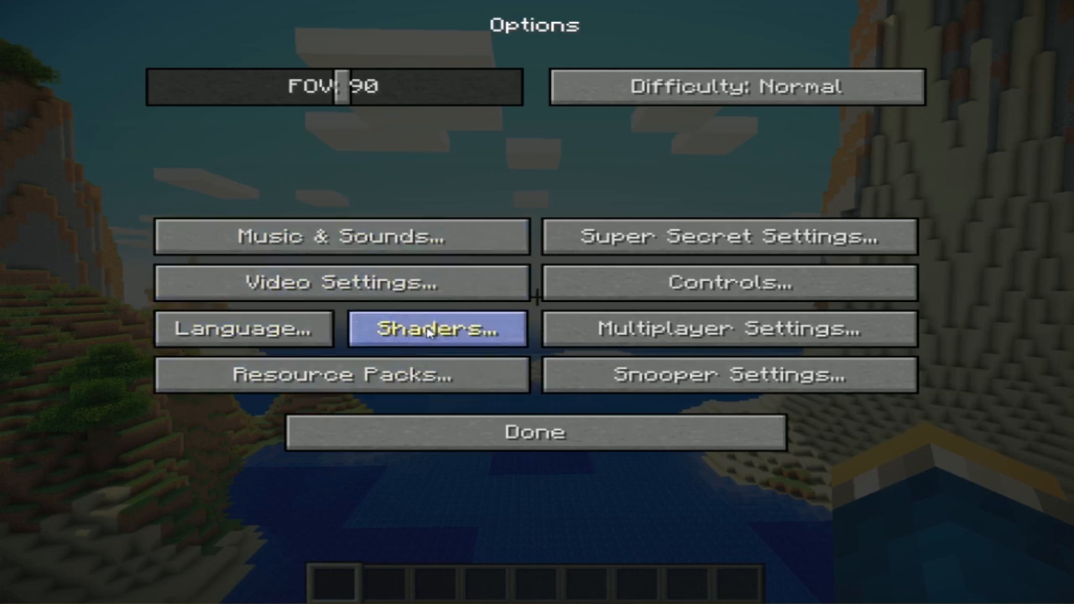
pyautogui.click(436, 327)
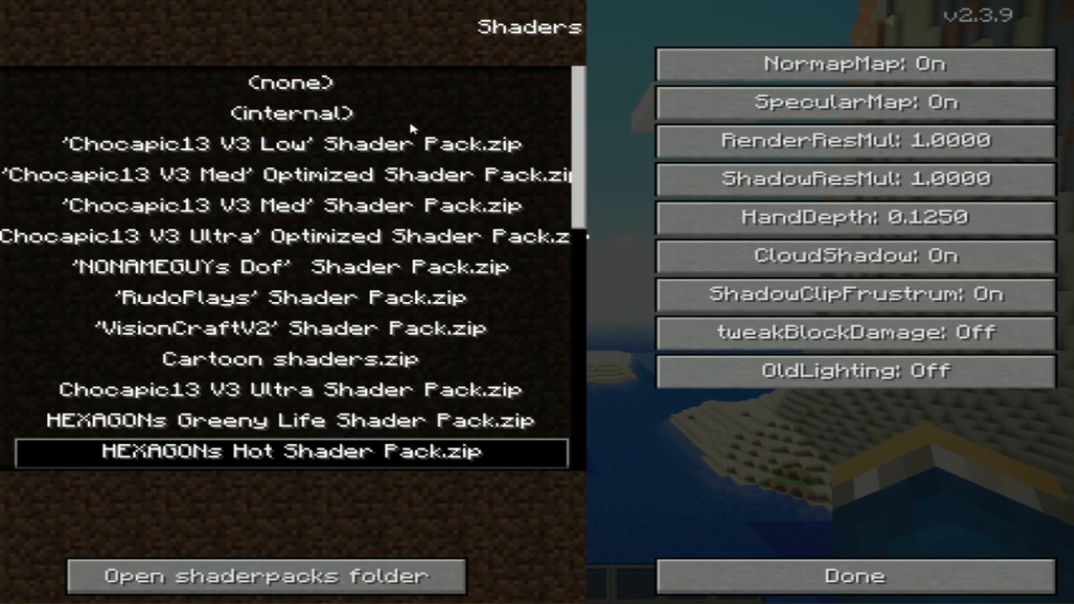
pyautogui.scroll(-3)
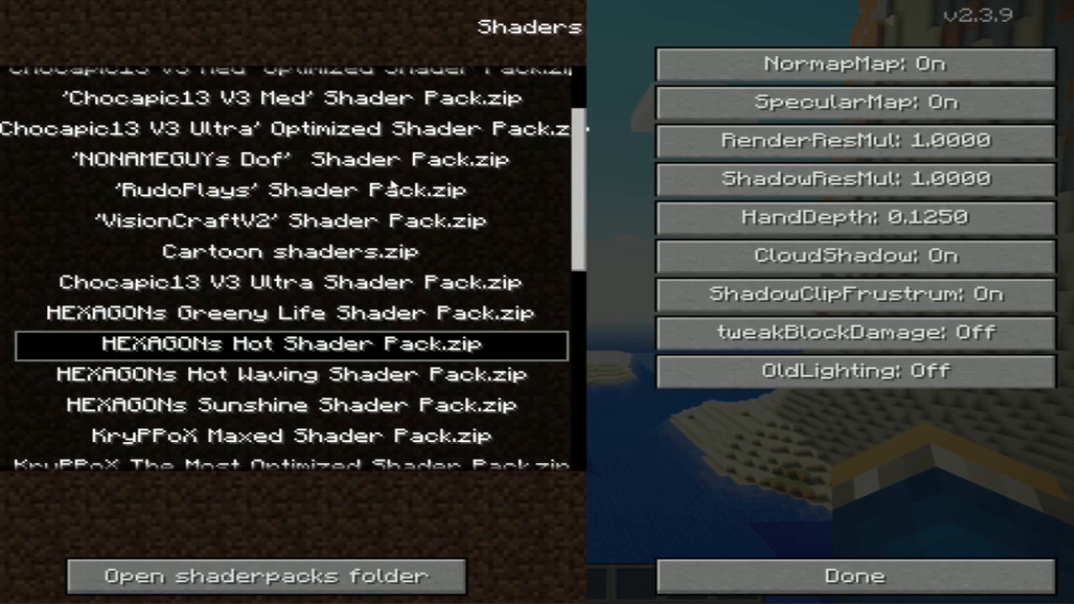
pyautogui.scroll(3)
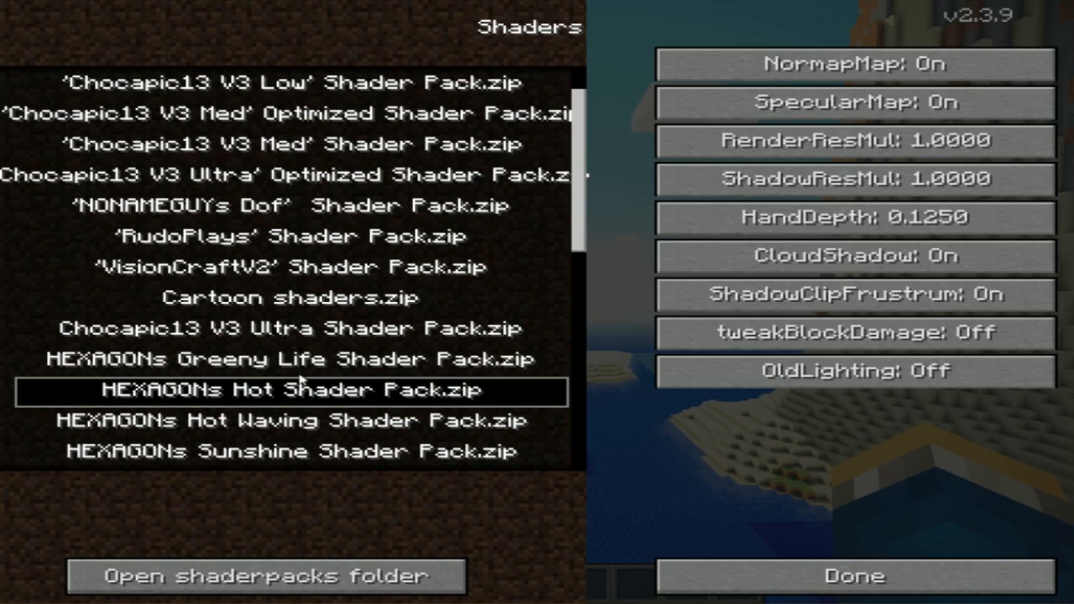
pyautogui.moveTo(265, 243)
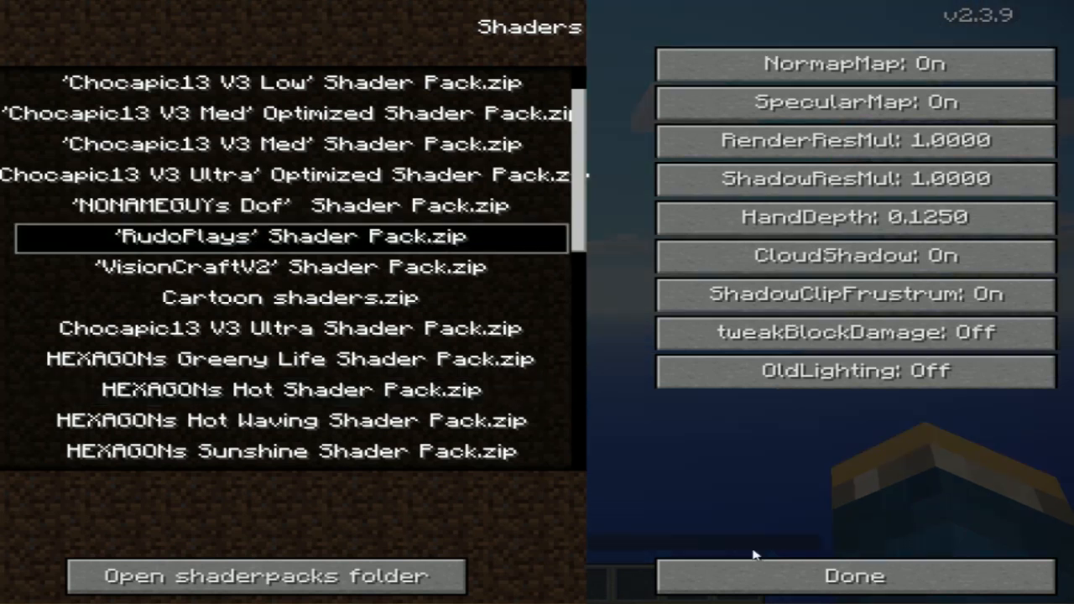
pyautogui.click(852, 575)
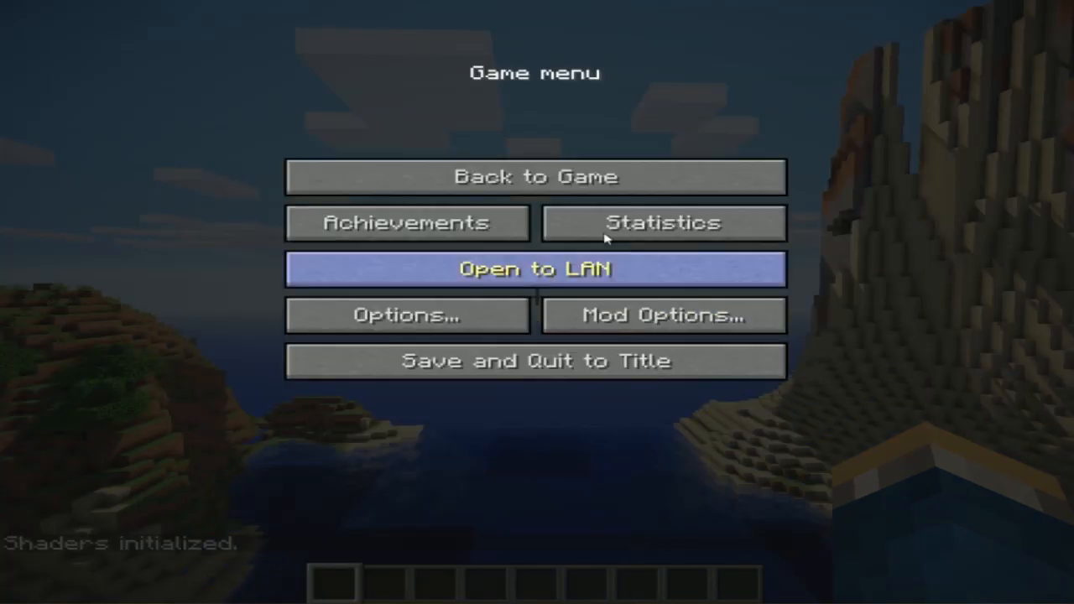
pyautogui.click(537, 177)
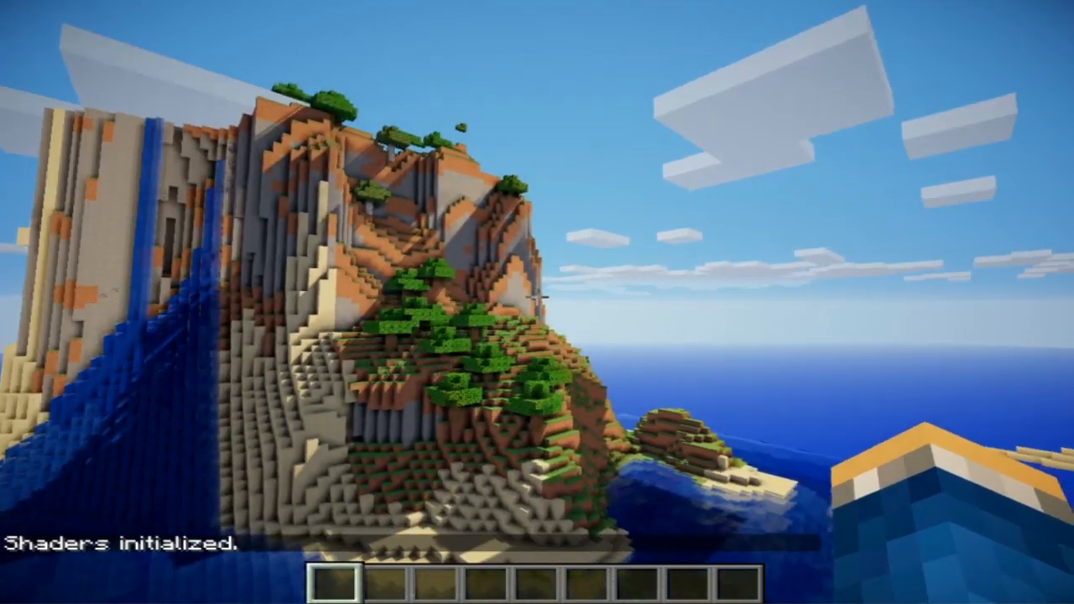
pyautogui.moveTo(537, 302)
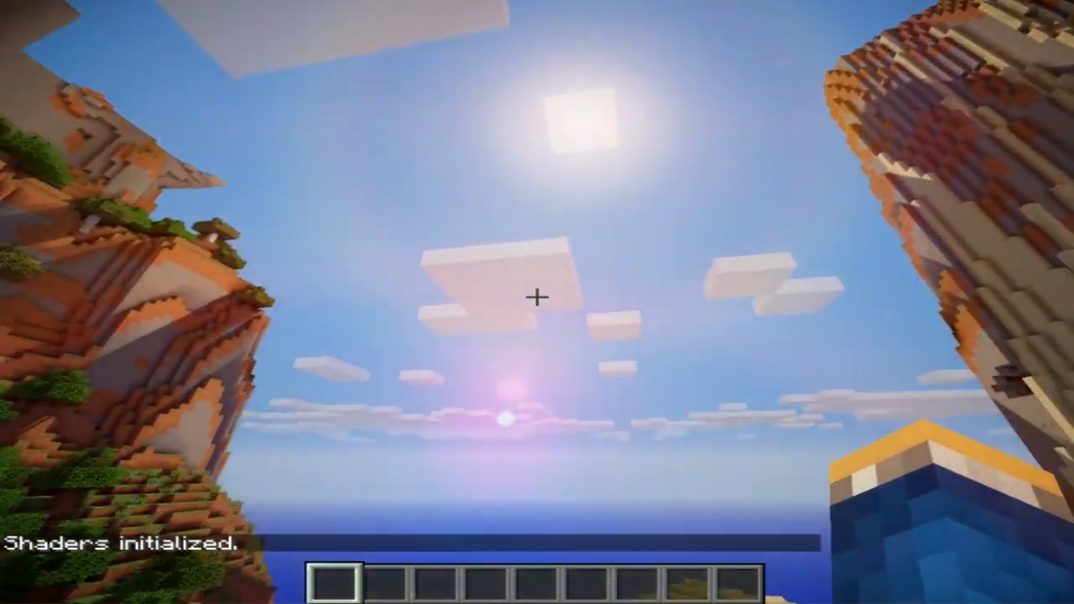
pyautogui.moveTo(537, 302)
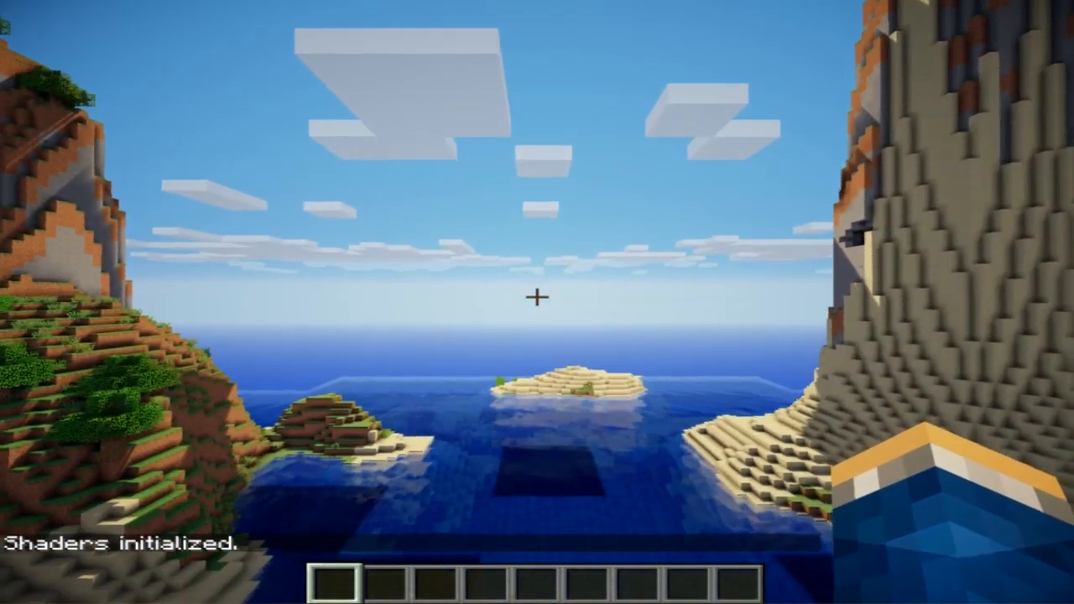
pyautogui.moveTo(537, 302)
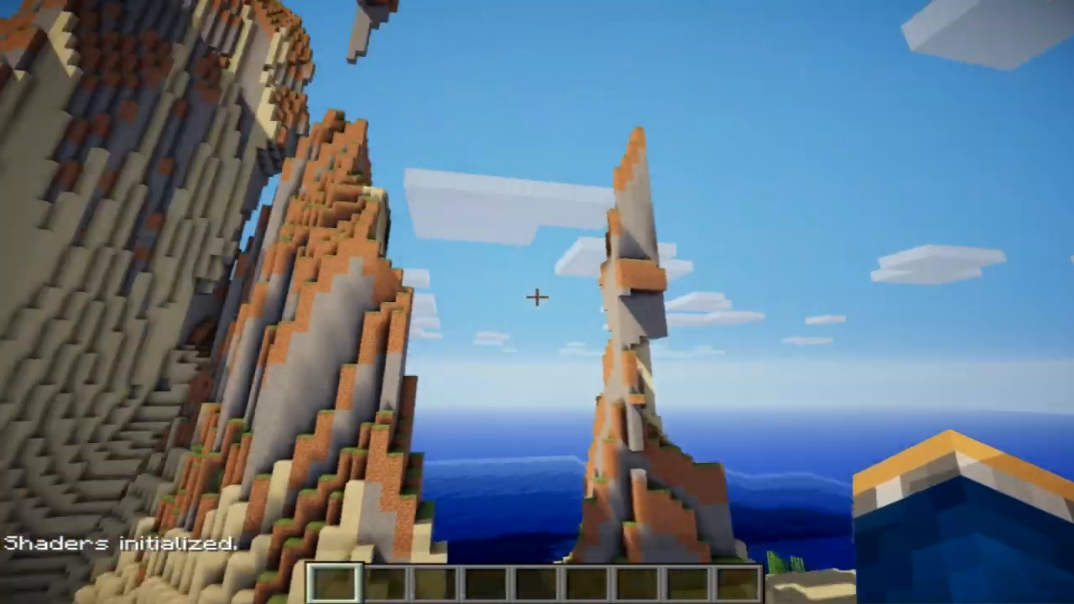
pyautogui.moveTo(537, 302)
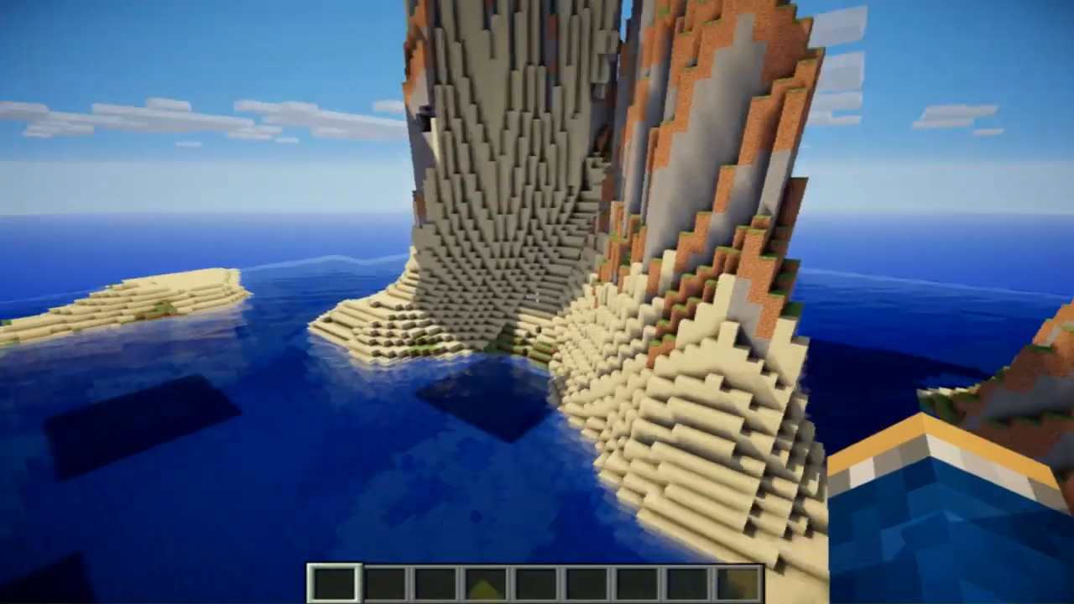
pyautogui.moveTo(537, 302)
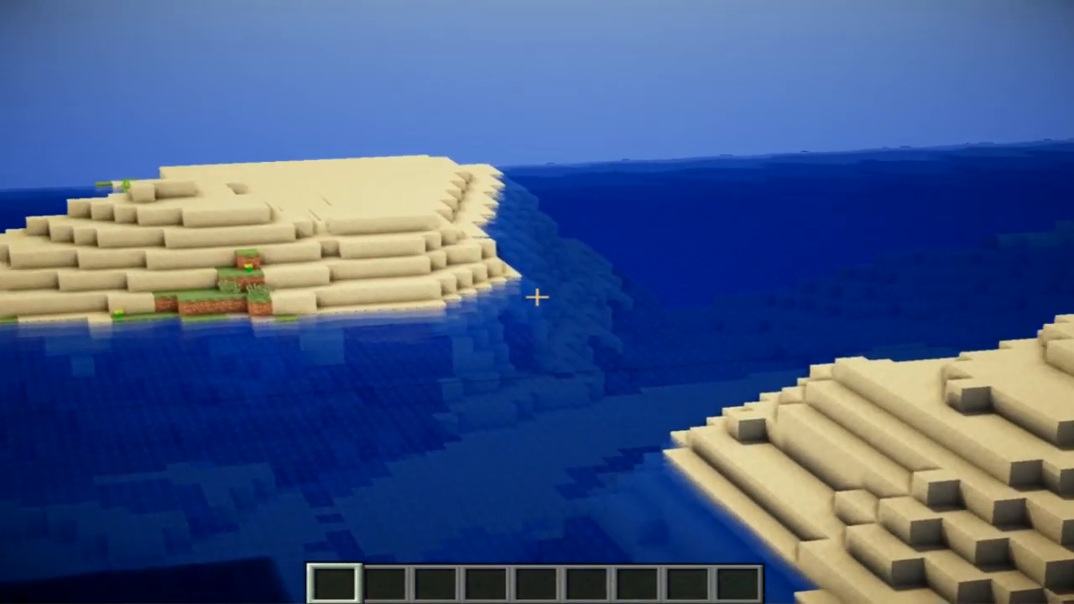
pyautogui.moveTo(537, 299)
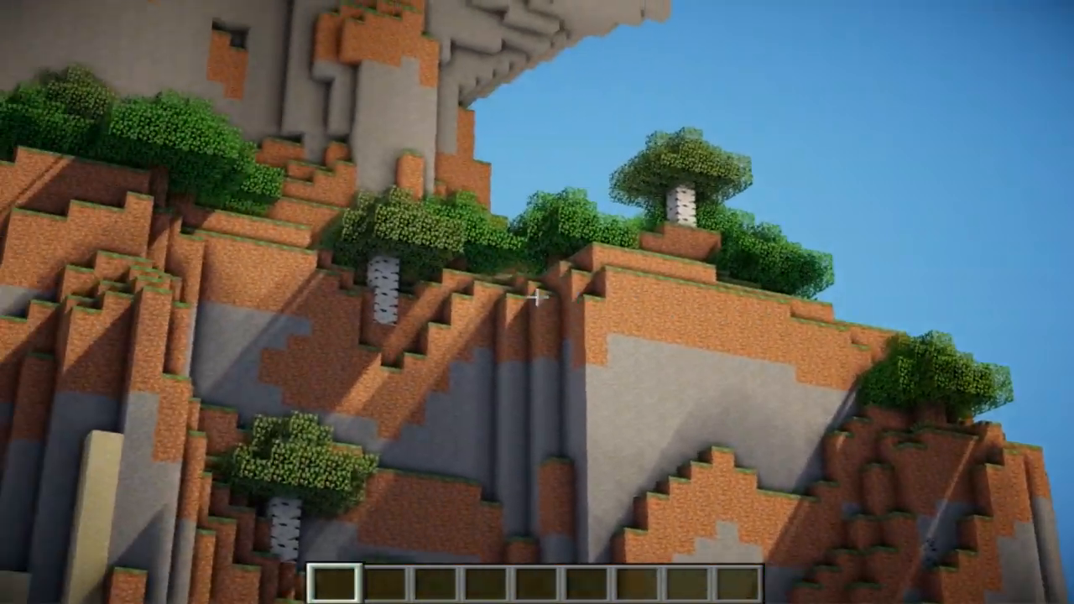
pyautogui.press('Escape')
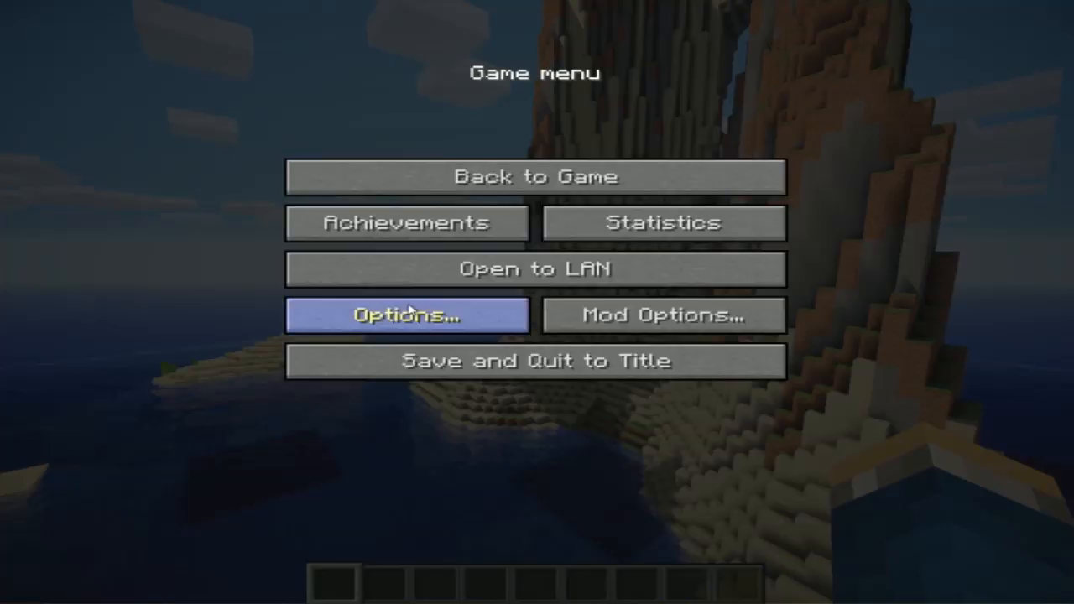
pyautogui.click(406, 315)
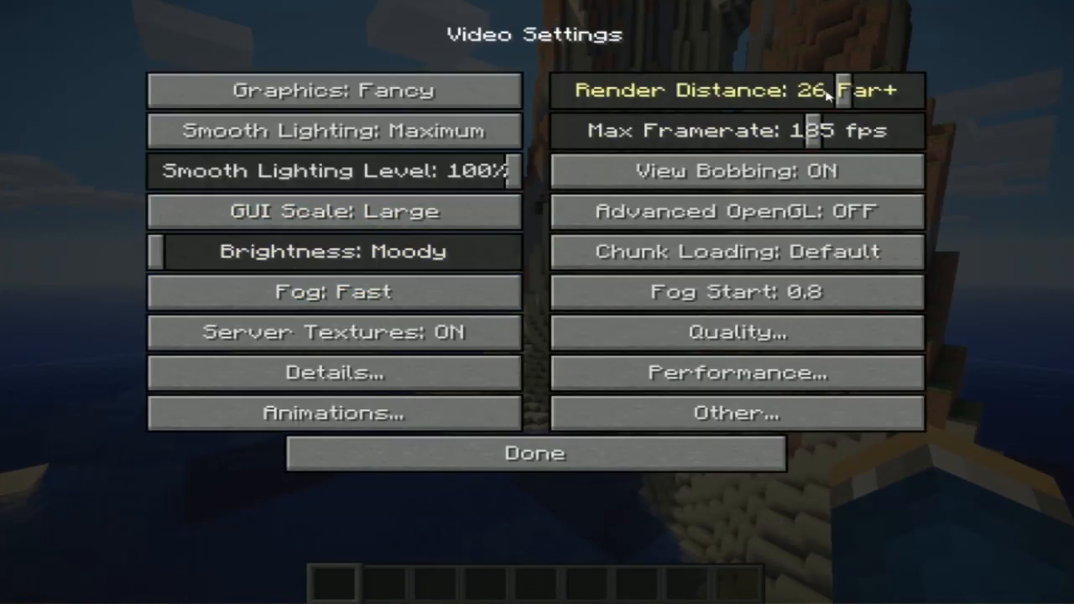
pyautogui.moveTo(567, 275)
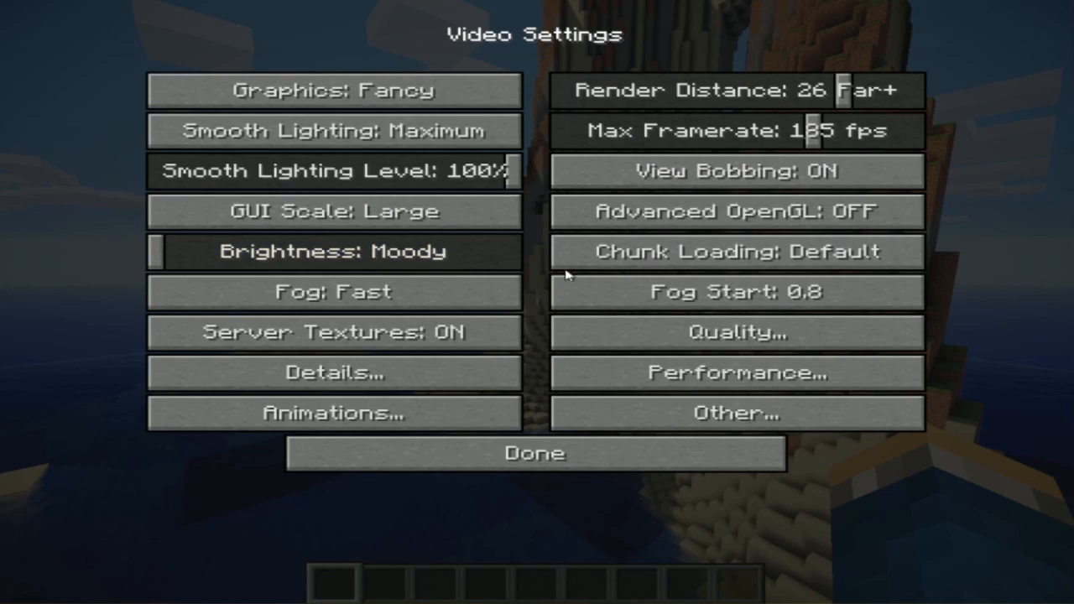
pyautogui.moveTo(518, 479)
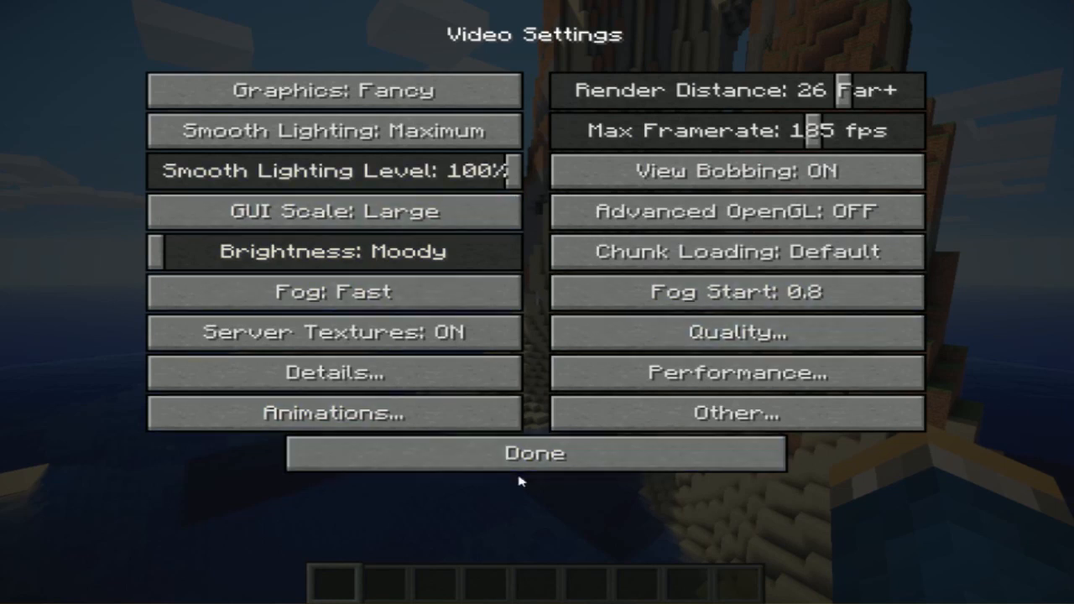
pyautogui.click(533, 453)
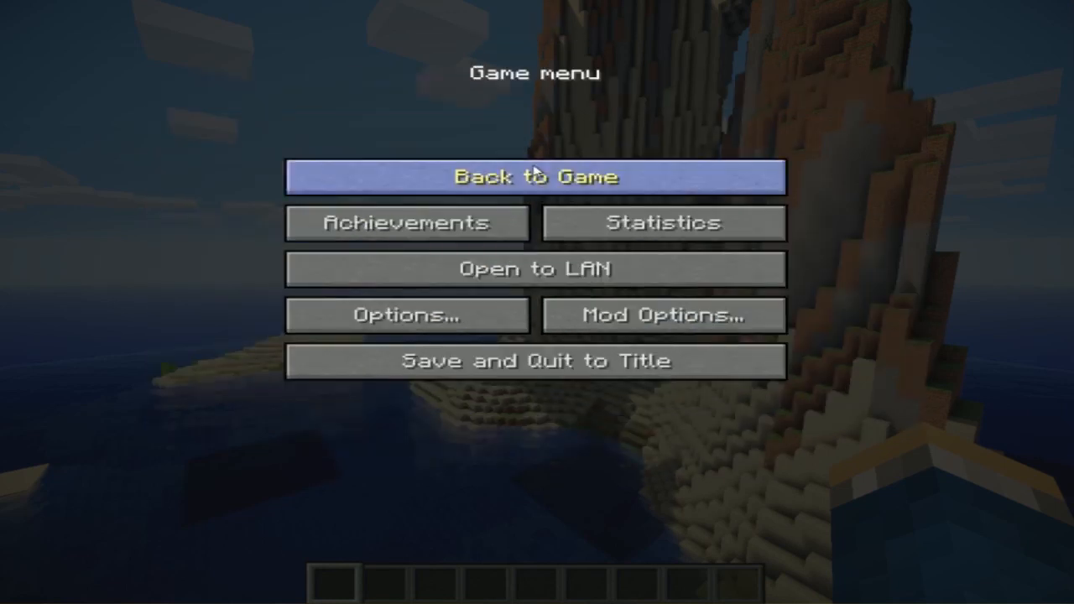
pyautogui.click(533, 176)
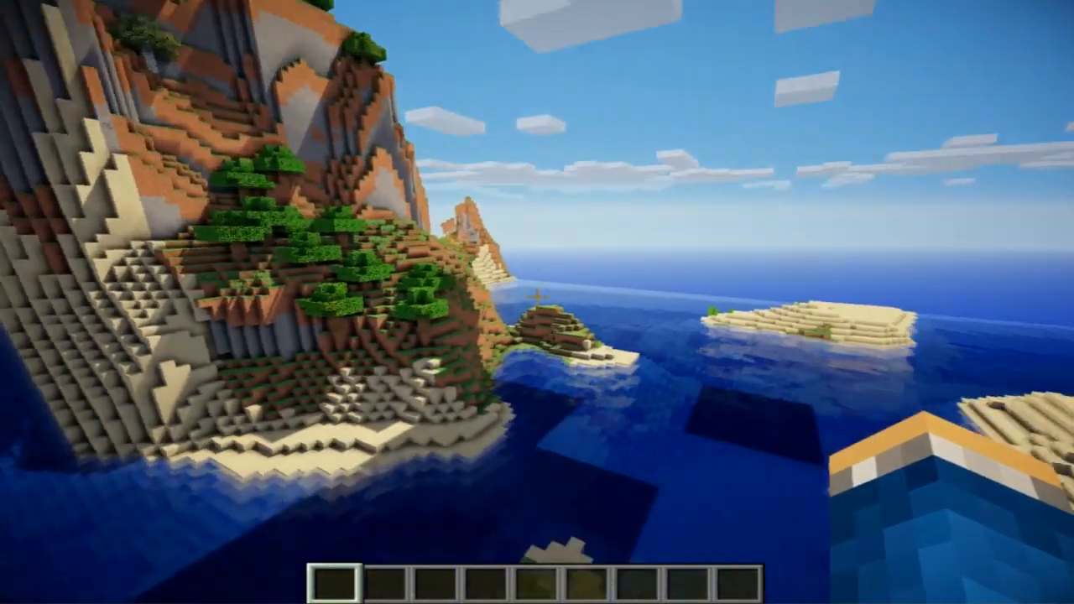
# Return to the Shaders list and choose KryFFoX Maxed Shader Pack.zip.
pyautogui.press('Escape')
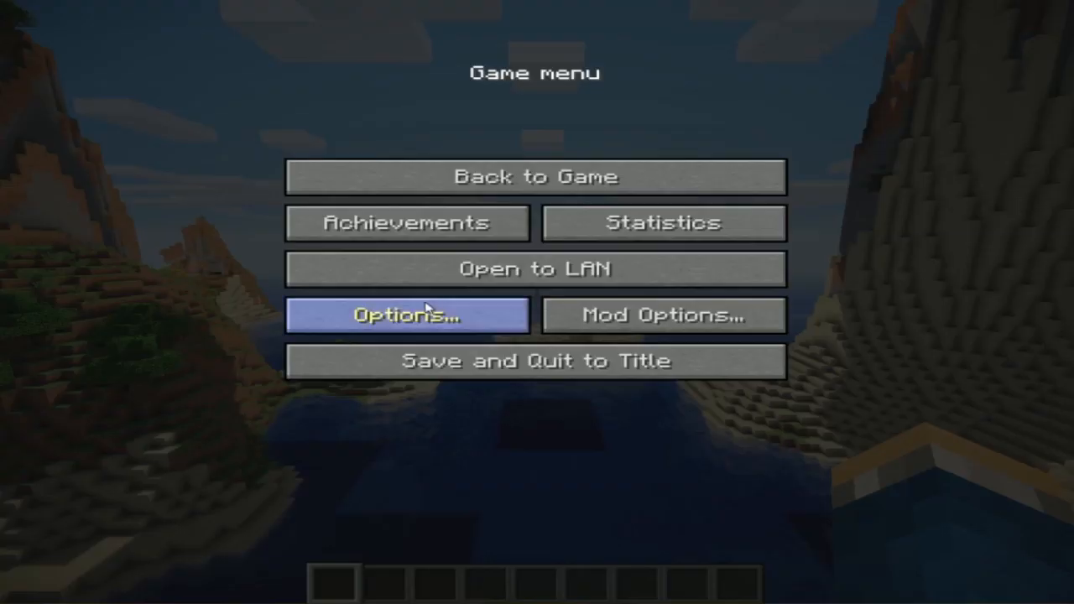
pyautogui.click(406, 315)
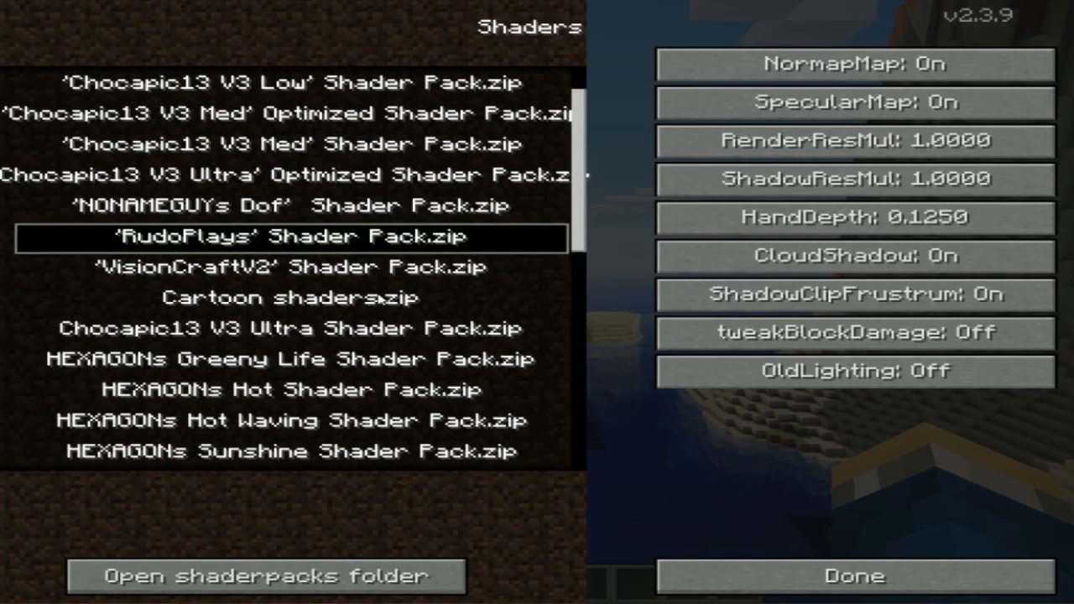
pyautogui.scroll(-3)
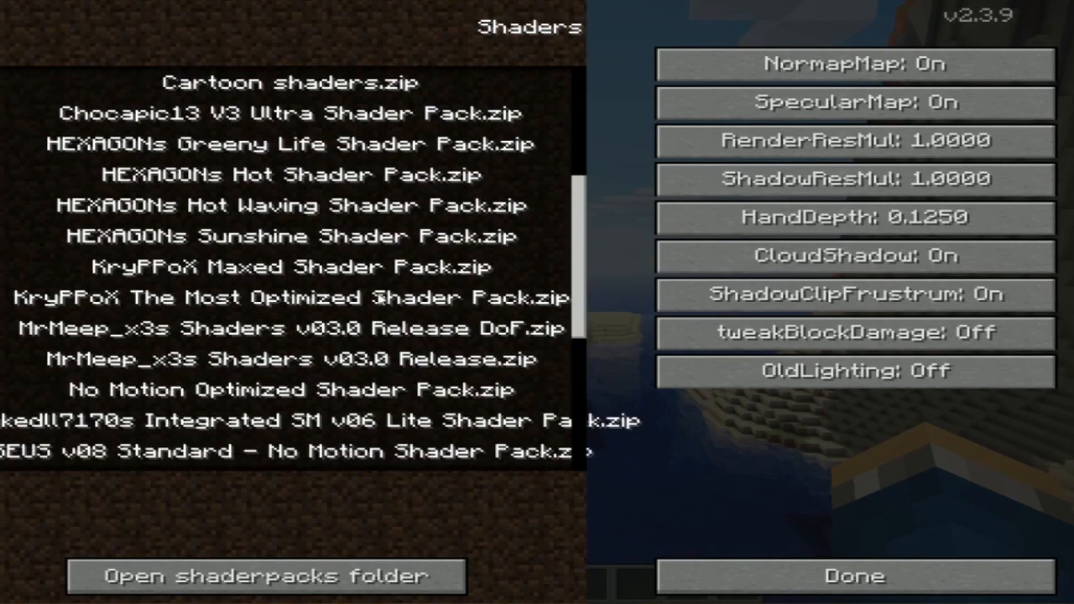
pyautogui.scroll(-3)
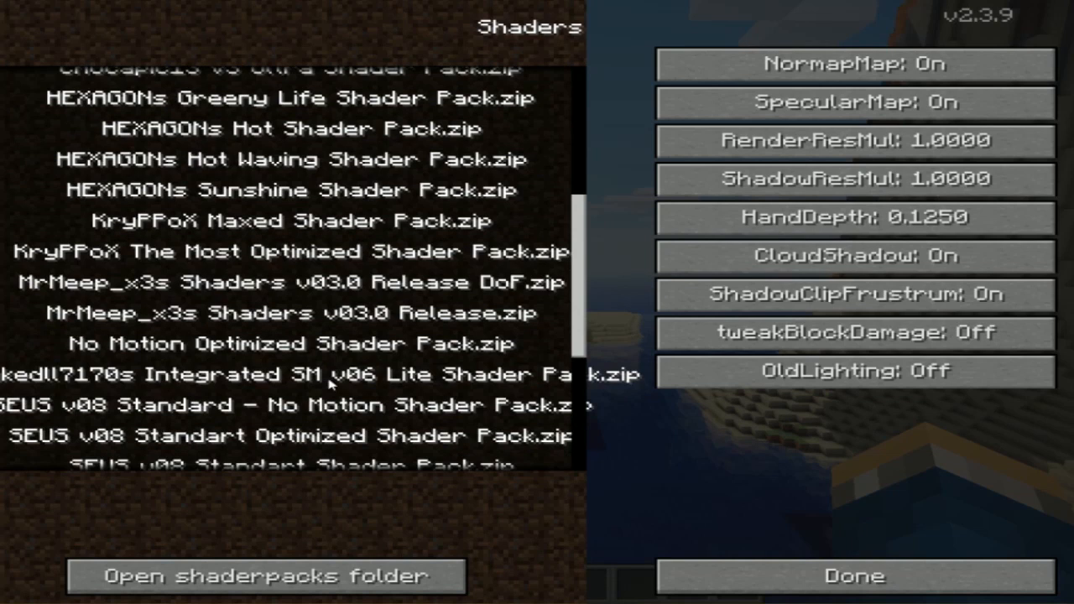
pyautogui.scroll(-3)
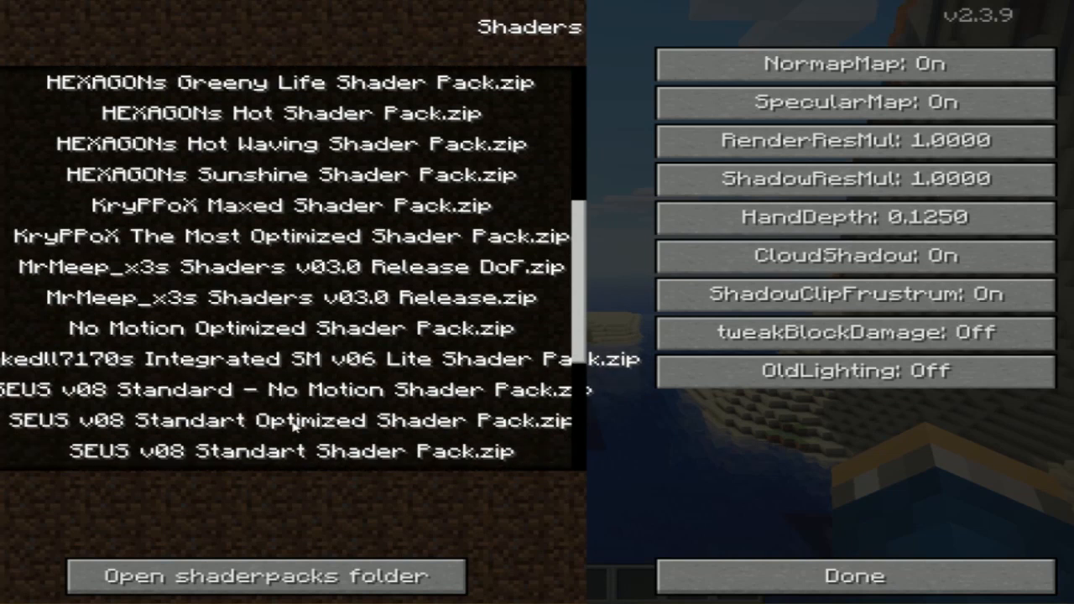
pyautogui.moveTo(282, 305)
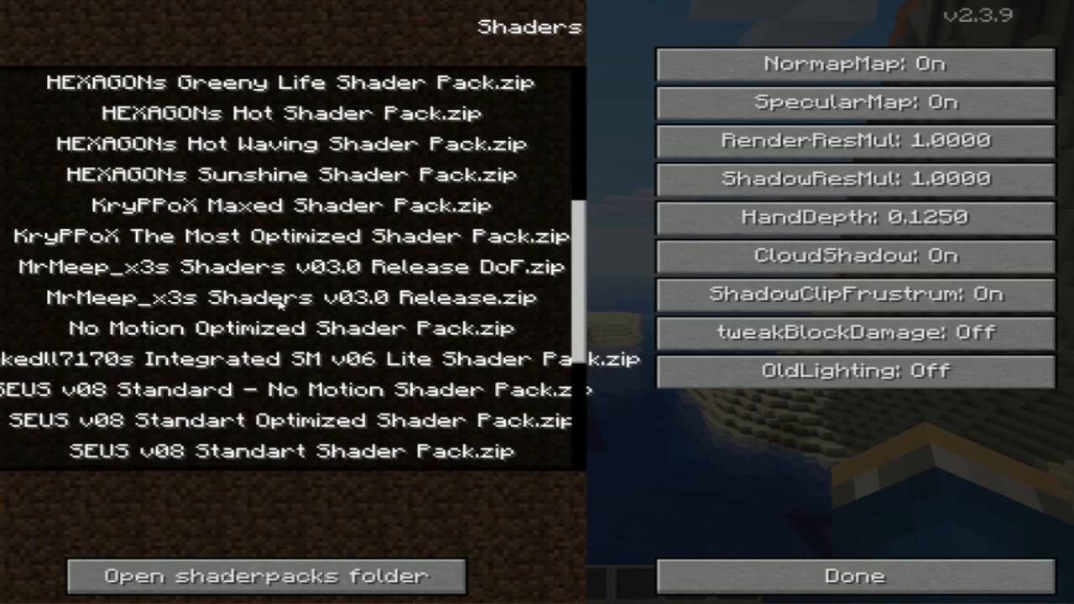
pyautogui.click(292, 205)
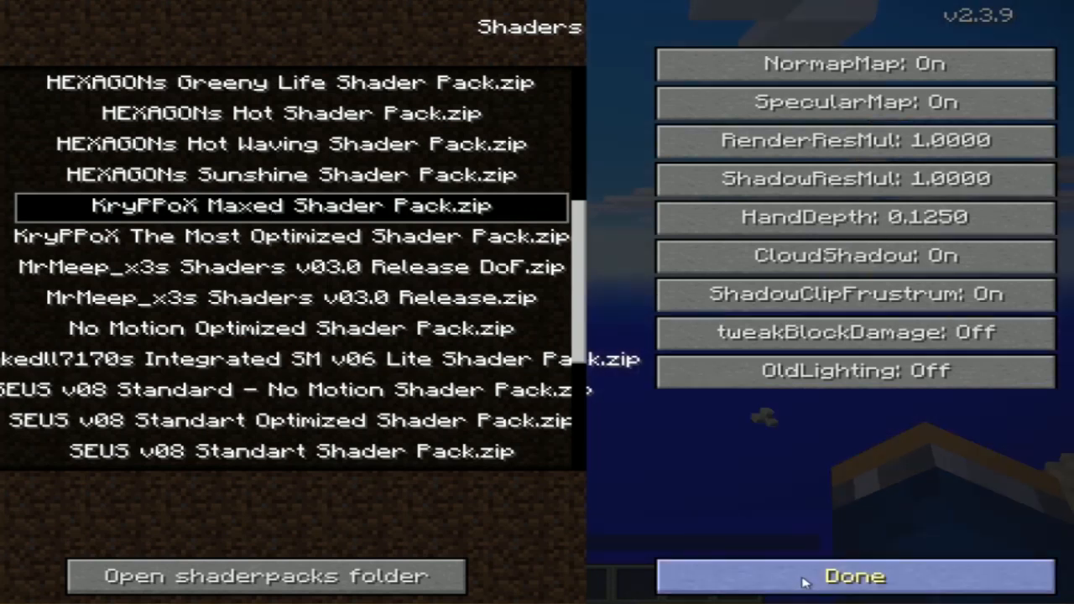
# Apply the KryFFoX Maxed shader pack via Done and return to the world to preview it.
pyautogui.click(852, 576)
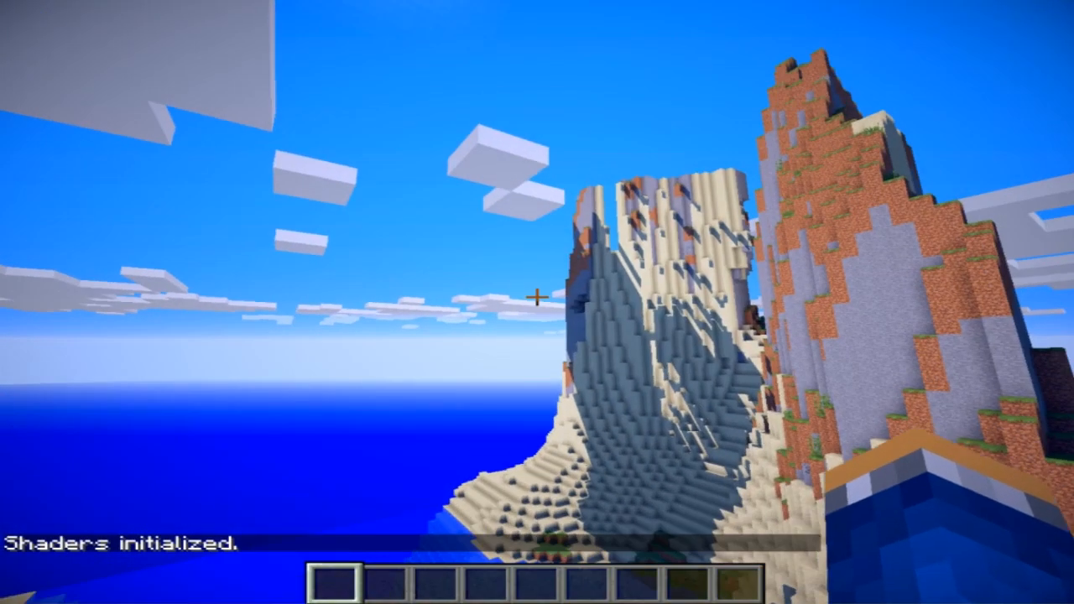
pyautogui.moveTo(537, 293)
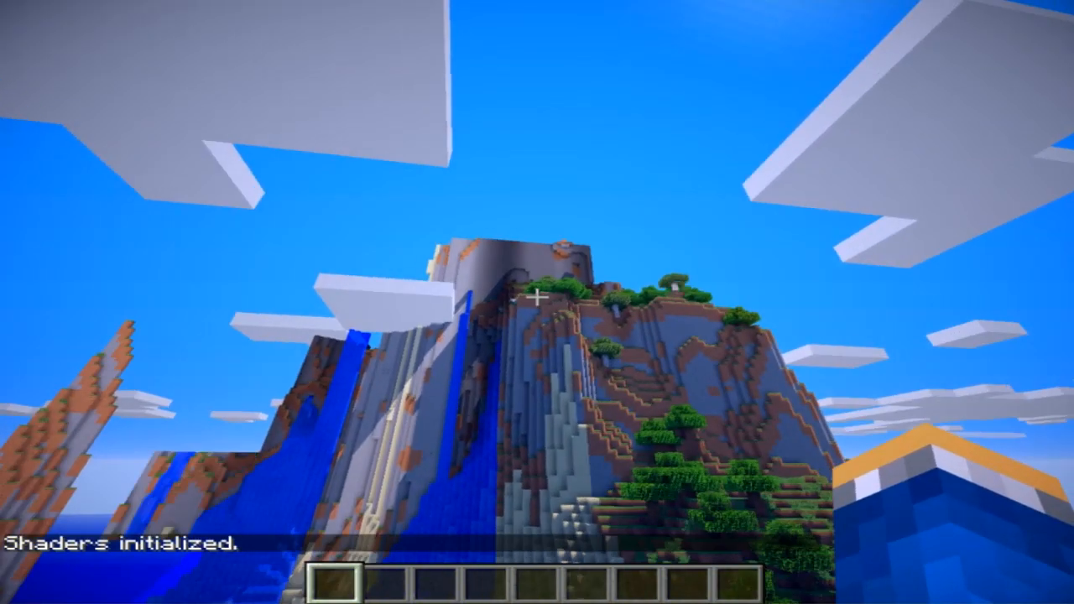
pyautogui.moveTo(536, 302)
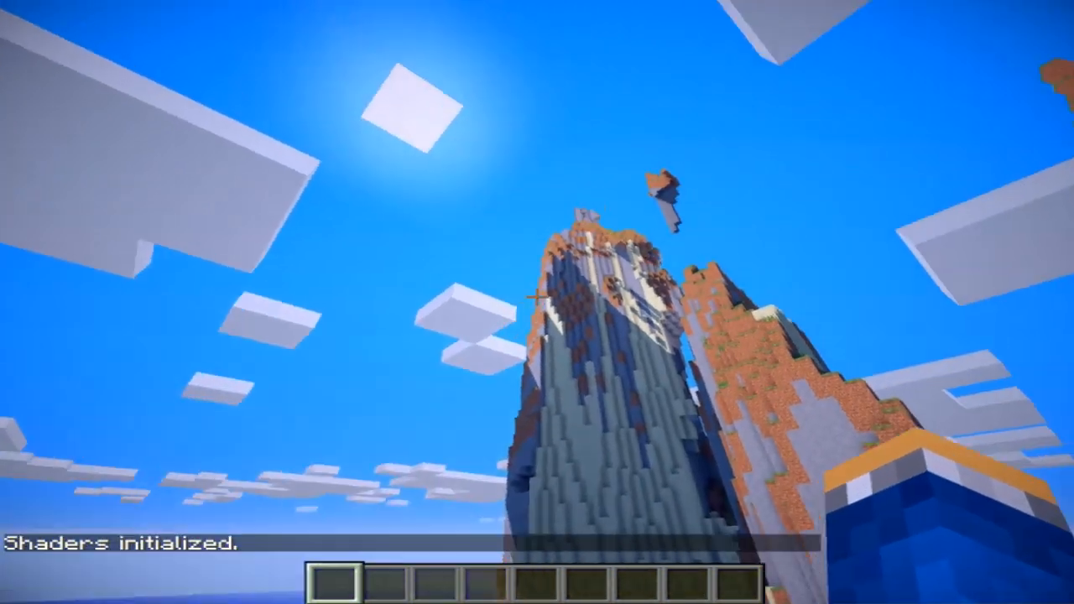
pyautogui.moveTo(537, 302)
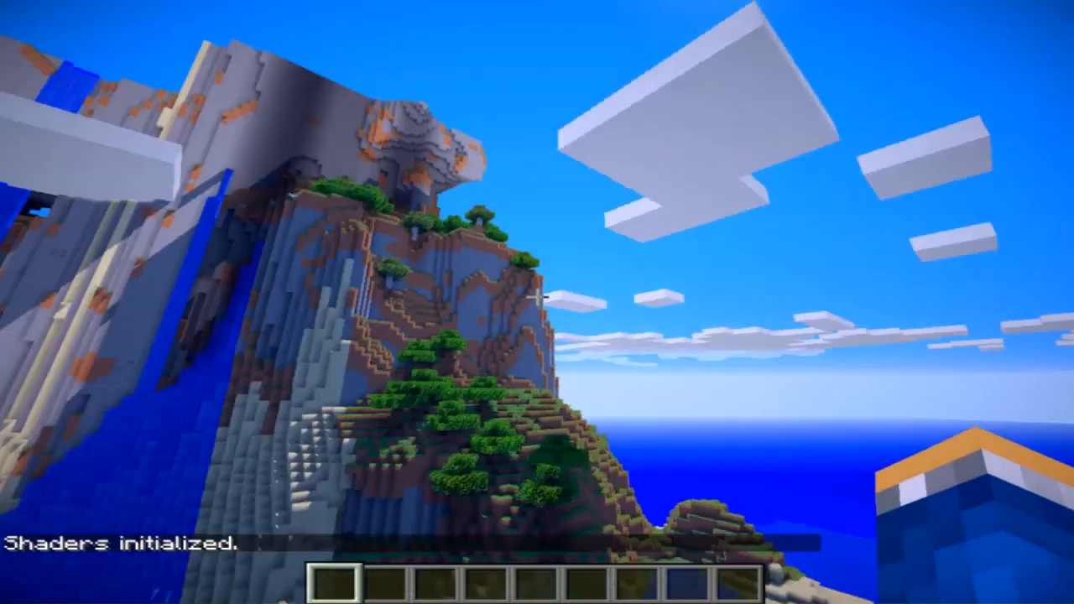
pyautogui.moveTo(537, 302)
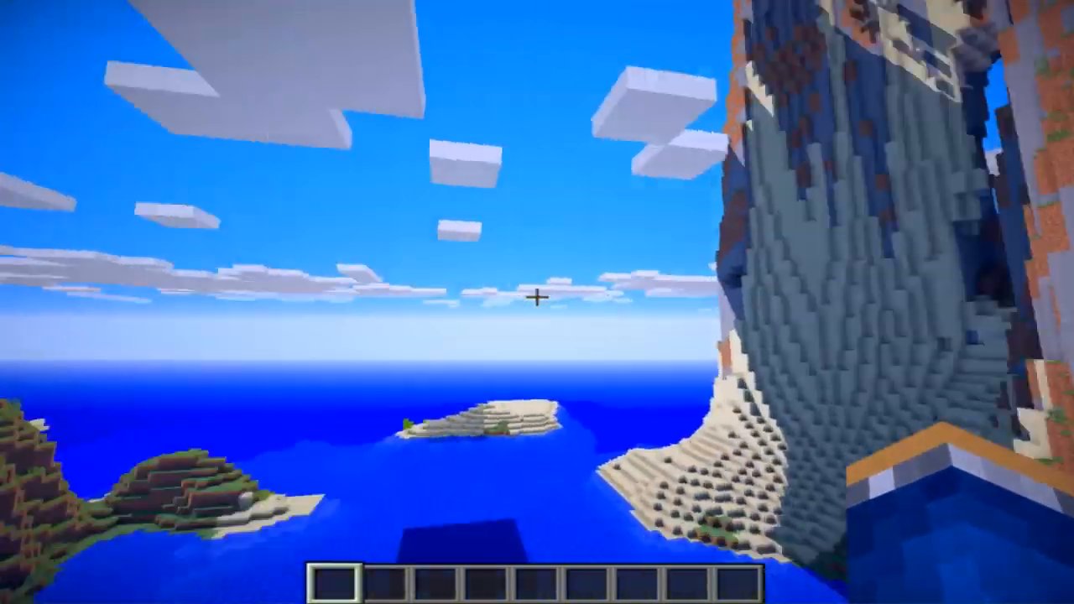
pyautogui.moveTo(537, 302)
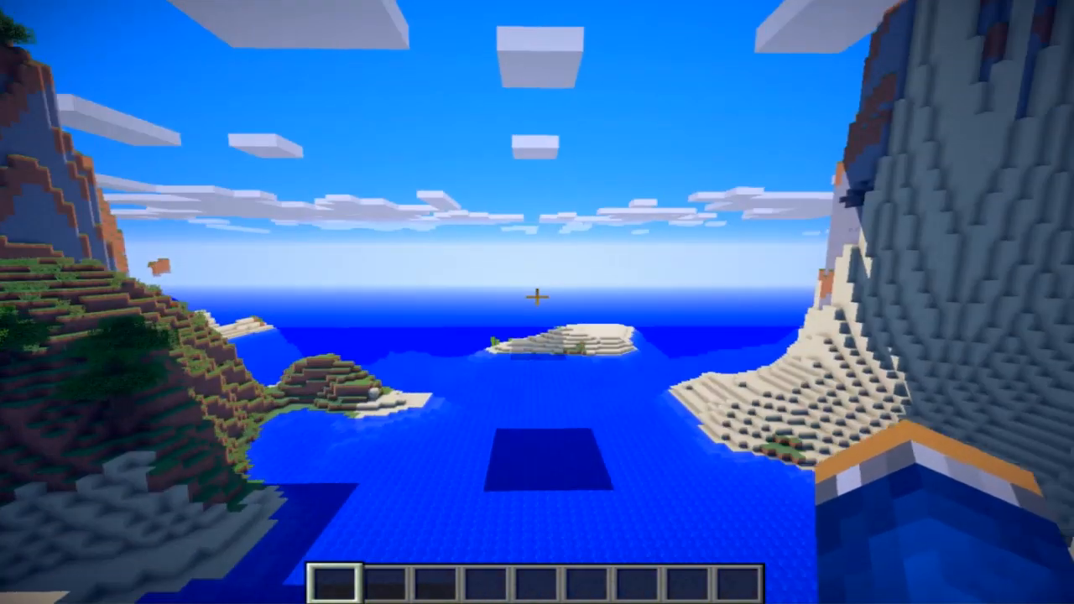
pyautogui.moveTo(537, 302)
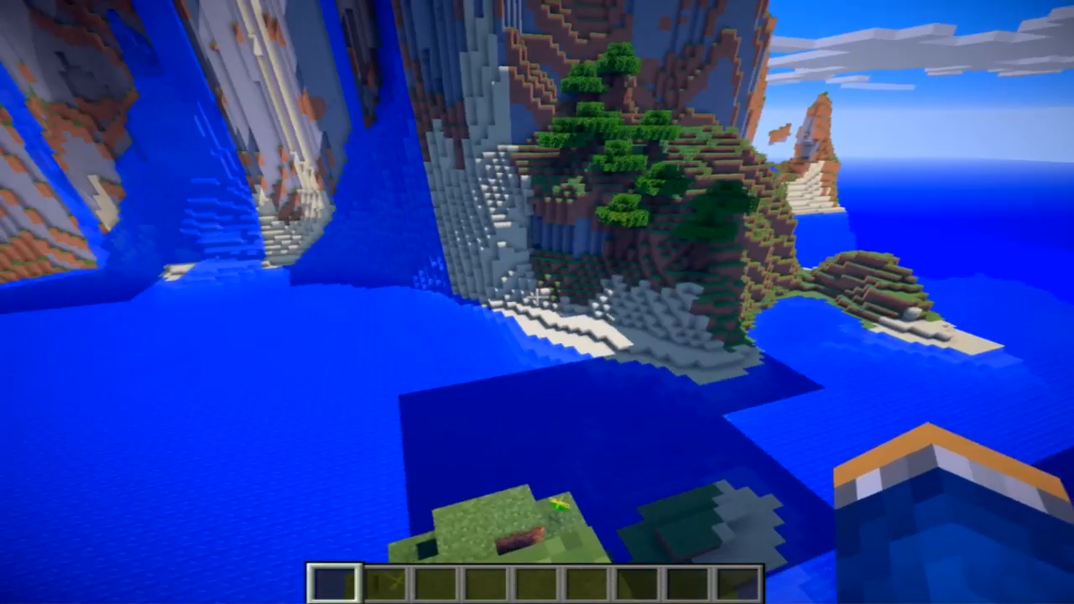
pyautogui.moveTo(537, 302)
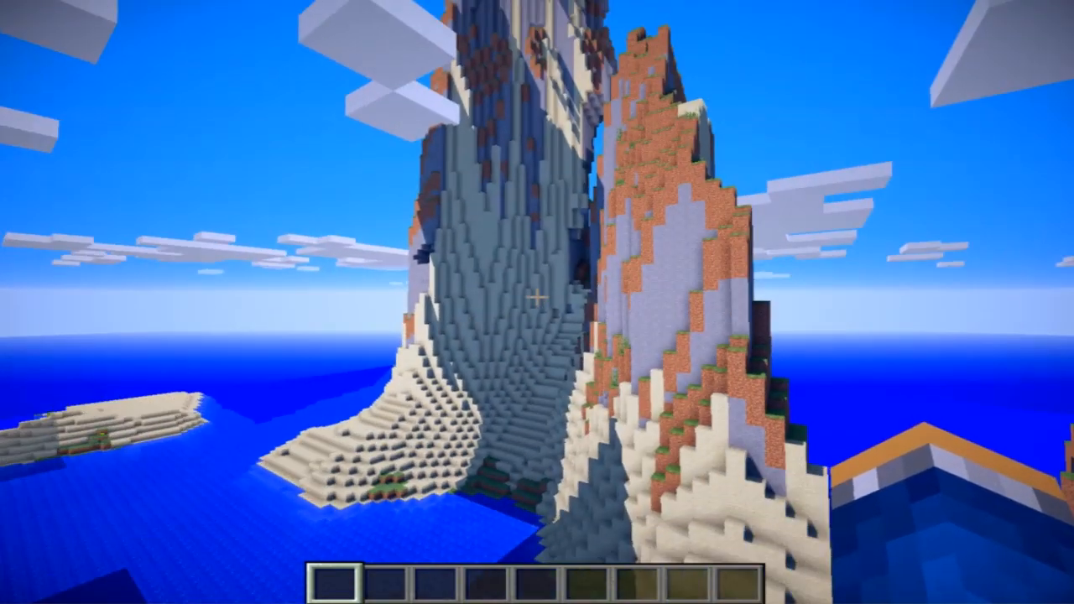
pyautogui.moveTo(537, 302)
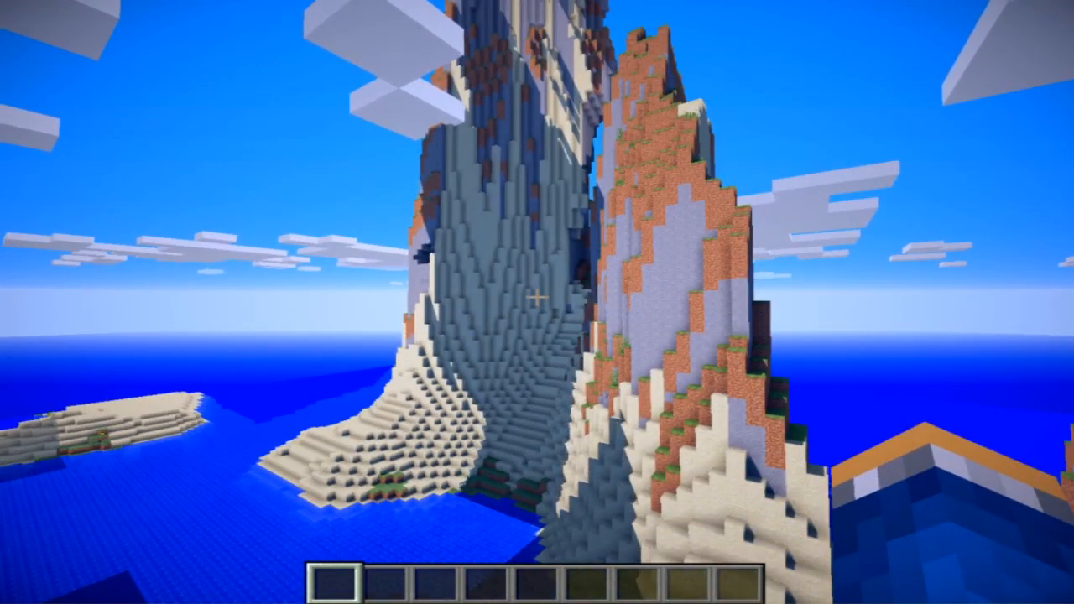
pyautogui.moveTo(536, 302)
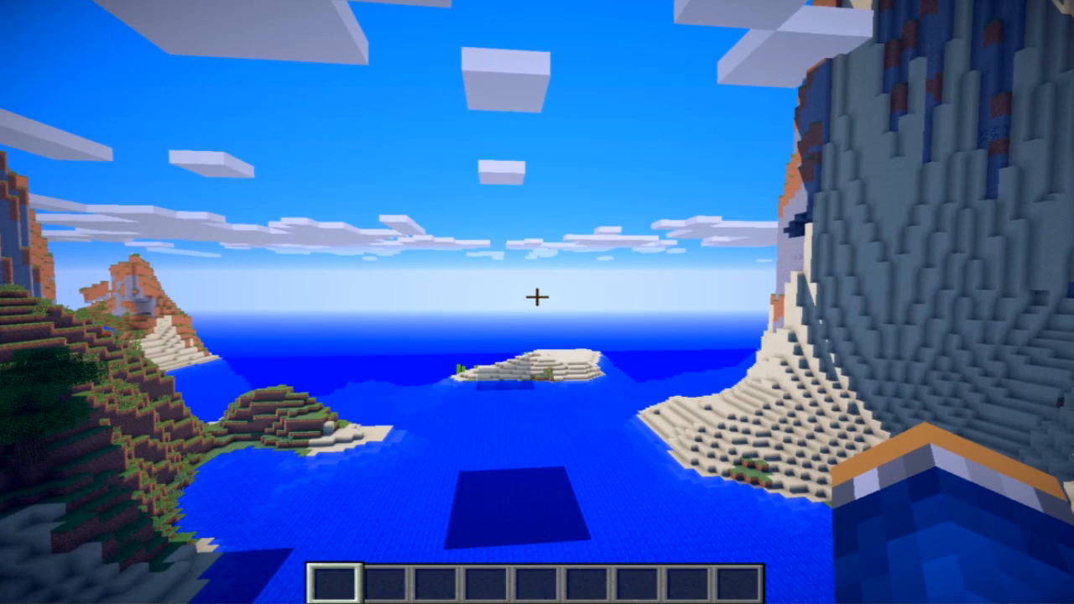